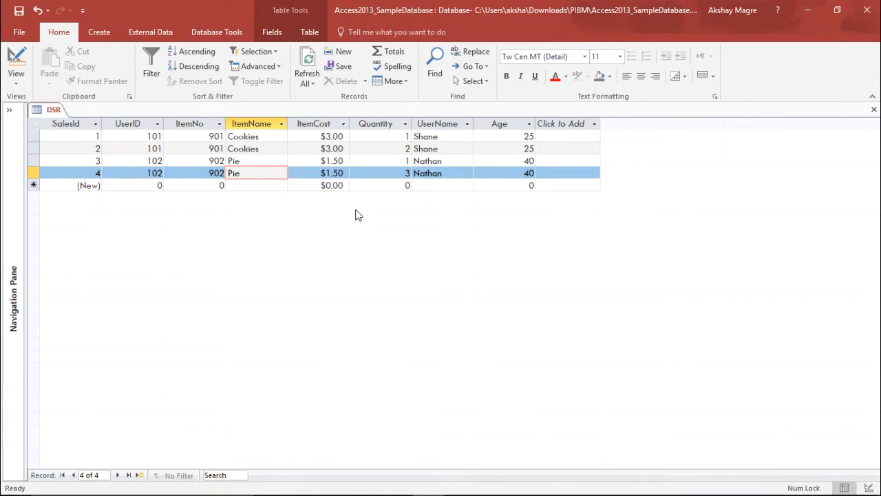
- Inspect the DSR sales records' user IDs, costs and quantities
left_click(254, 173)
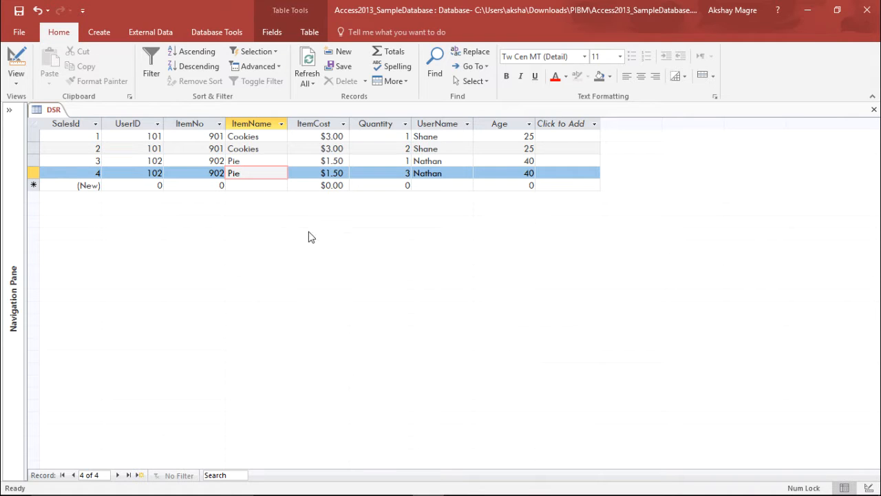
mouse_move(355, 232)
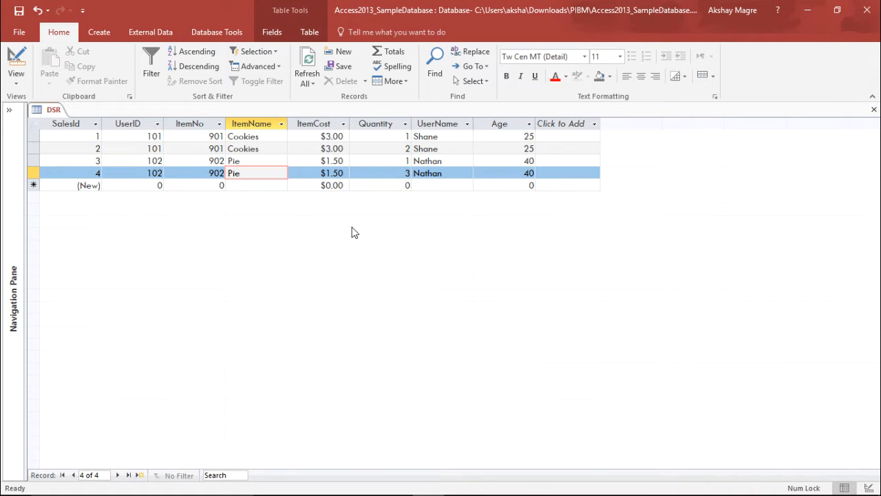
mouse_move(335, 285)
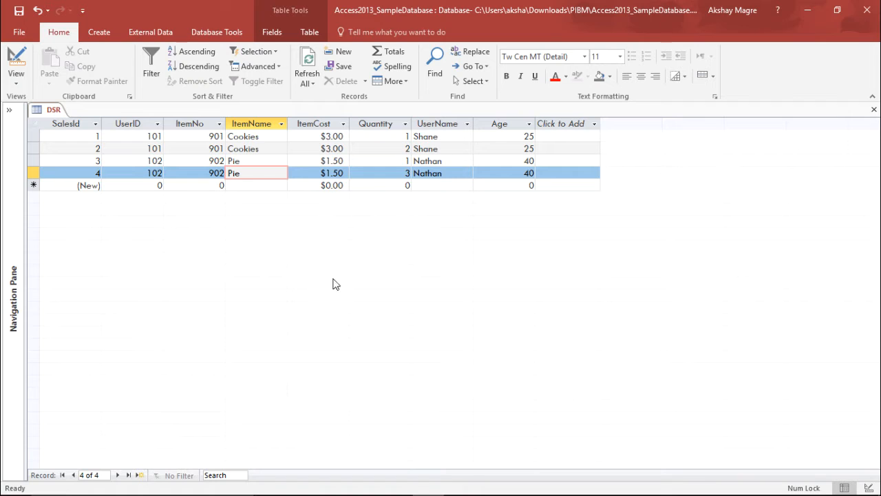
mouse_move(279, 288)
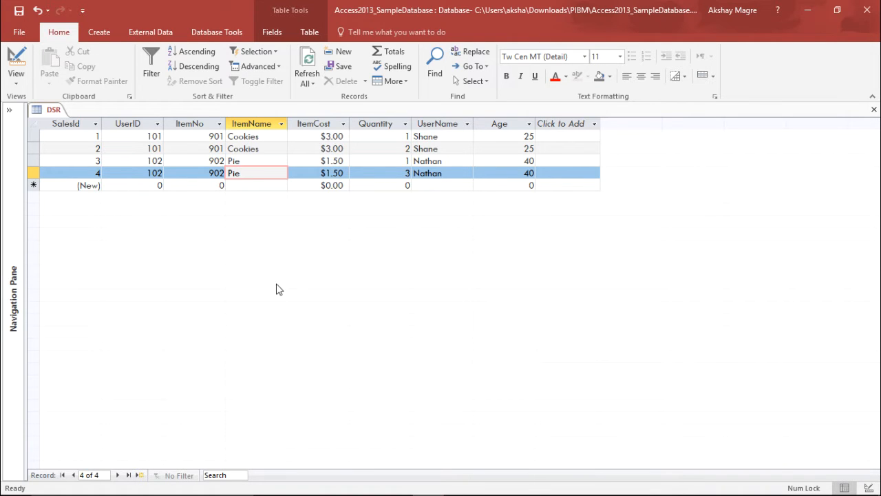
mouse_move(101, 140)
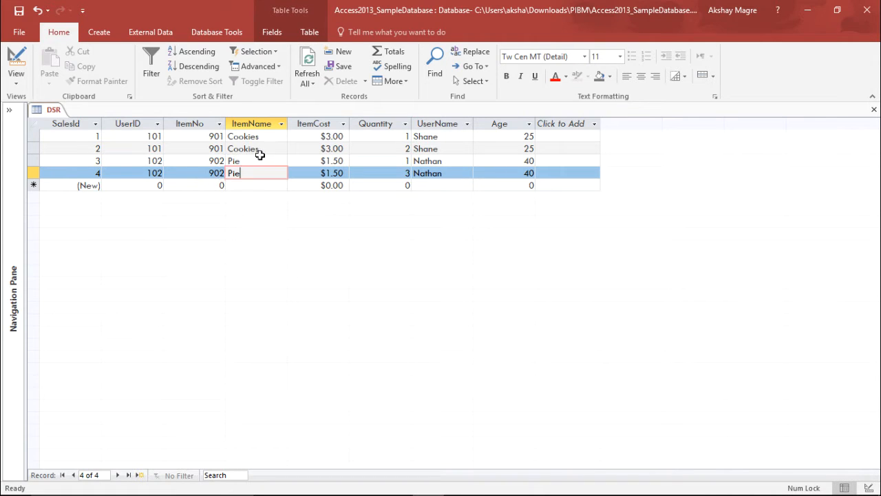
mouse_move(387, 128)
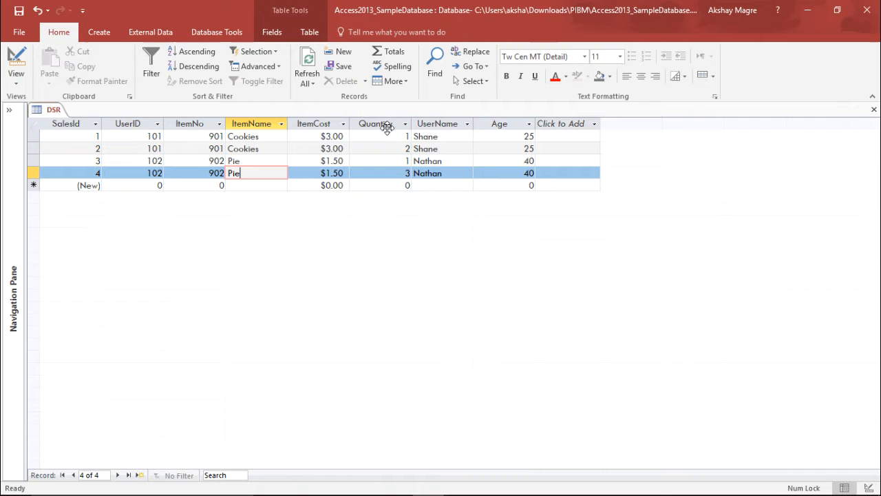
mouse_move(386, 241)
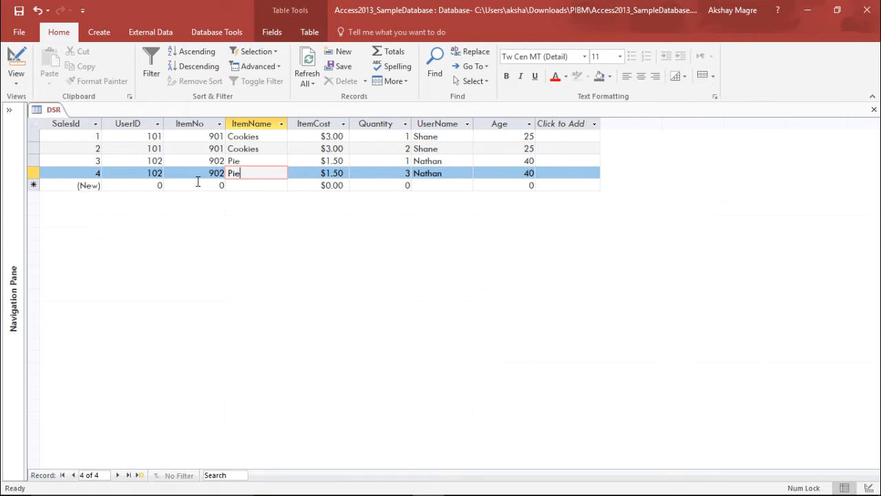
left_click(154, 136)
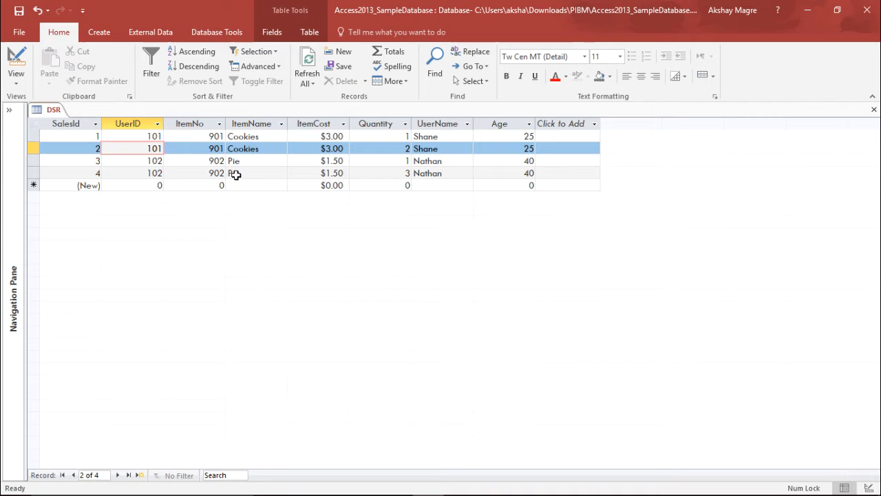
mouse_move(420, 315)
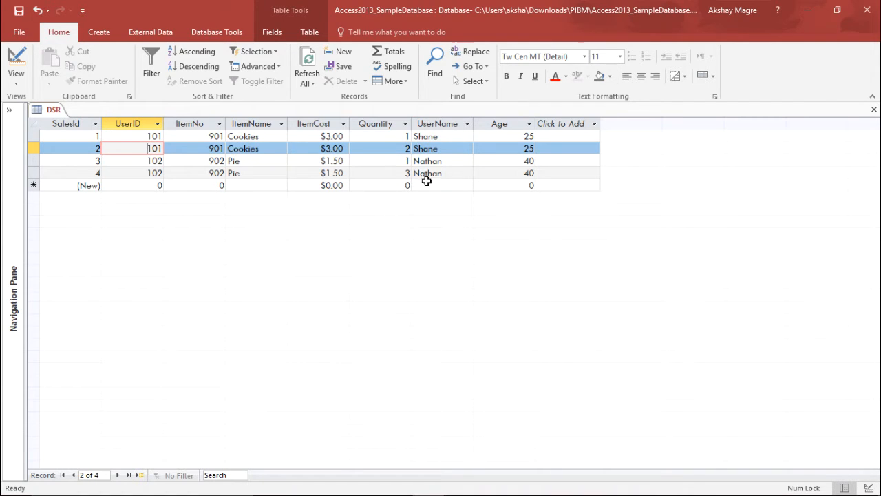
mouse_move(507, 177)
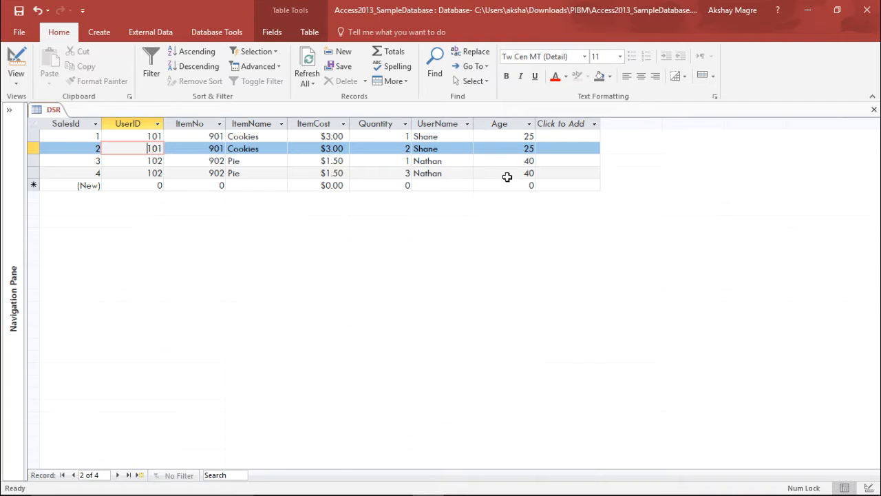
mouse_move(327, 230)
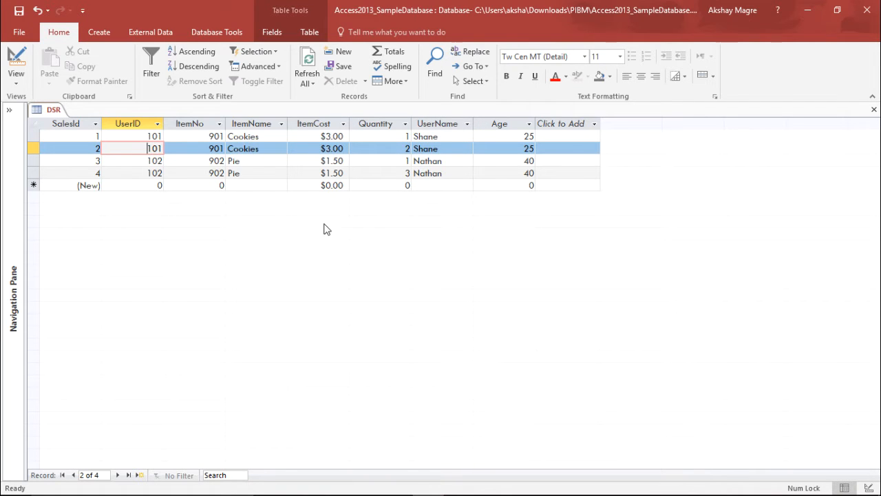
mouse_move(393, 214)
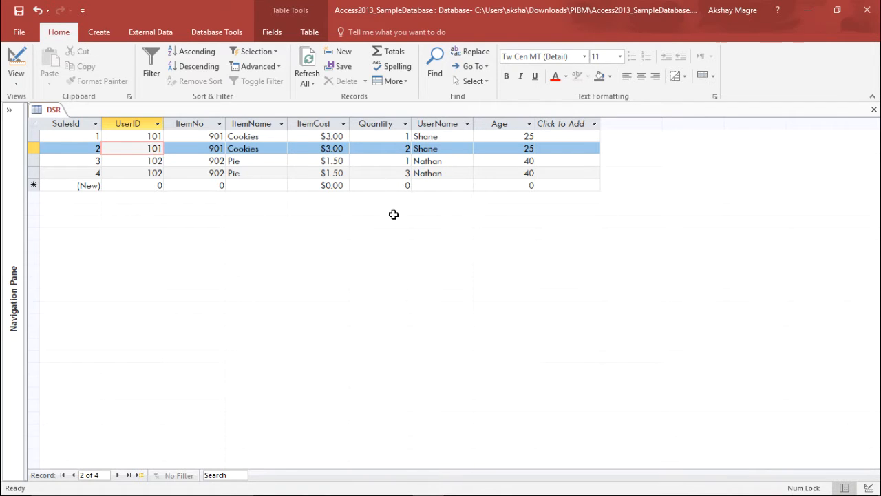
mouse_move(223, 165)
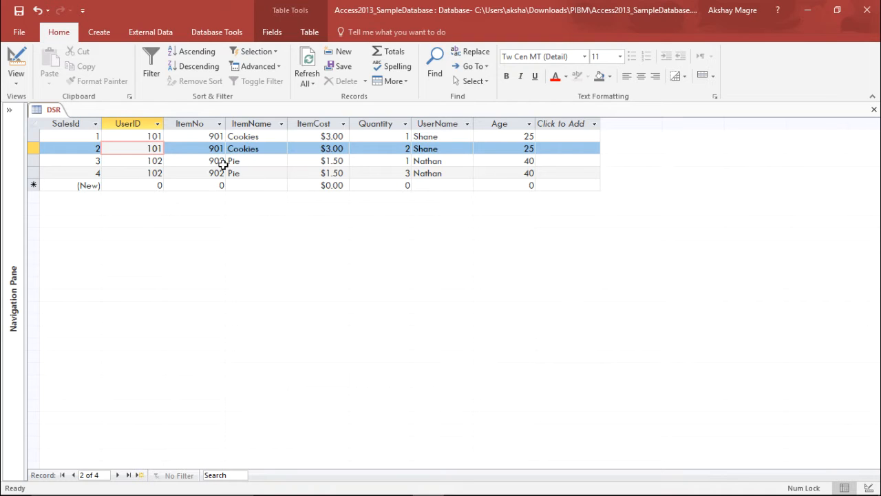
mouse_move(190, 165)
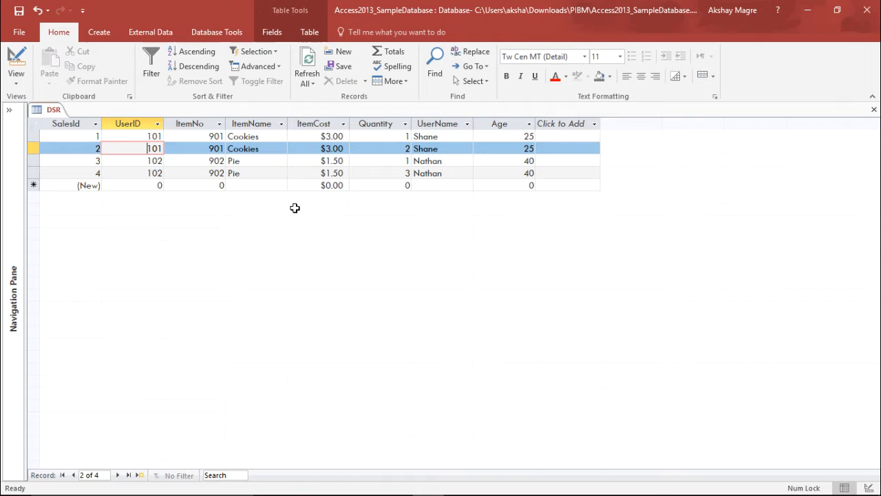
left_click(331, 173)
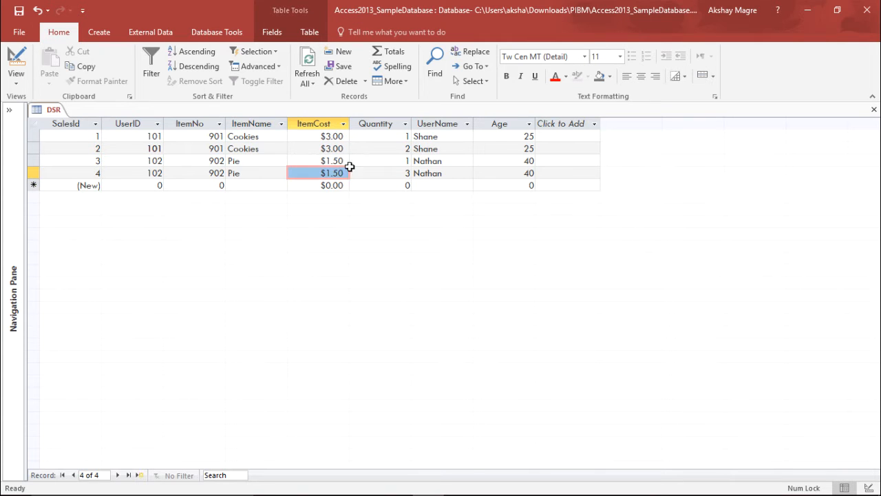
left_click(375, 173)
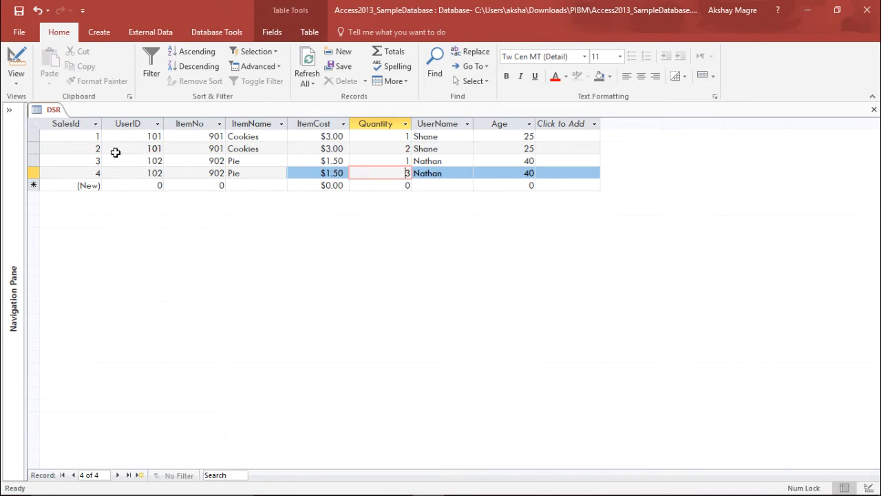
mouse_move(328, 156)
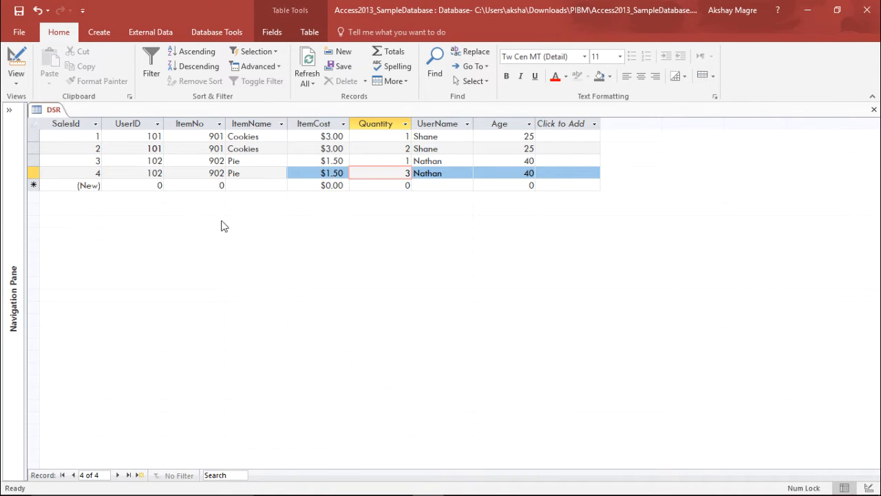
- Create a new blank table in Design view, glancing back at DSR
left_click(98, 32)
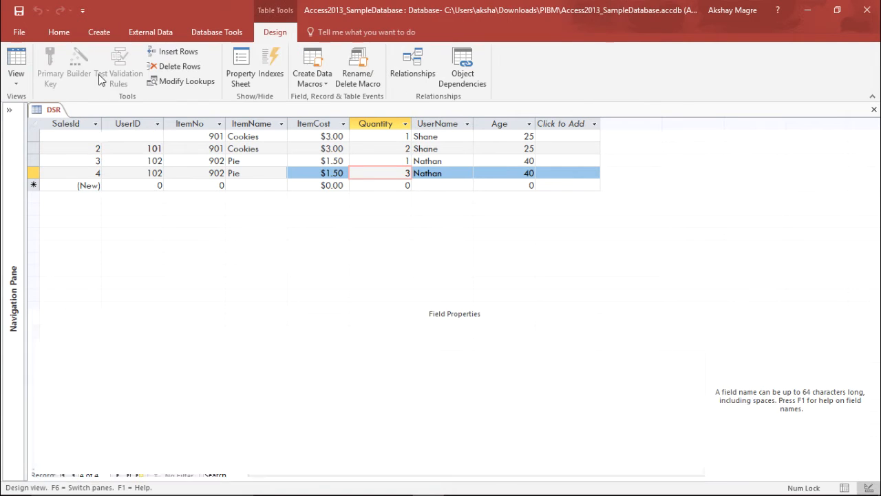
left_click(94, 109)
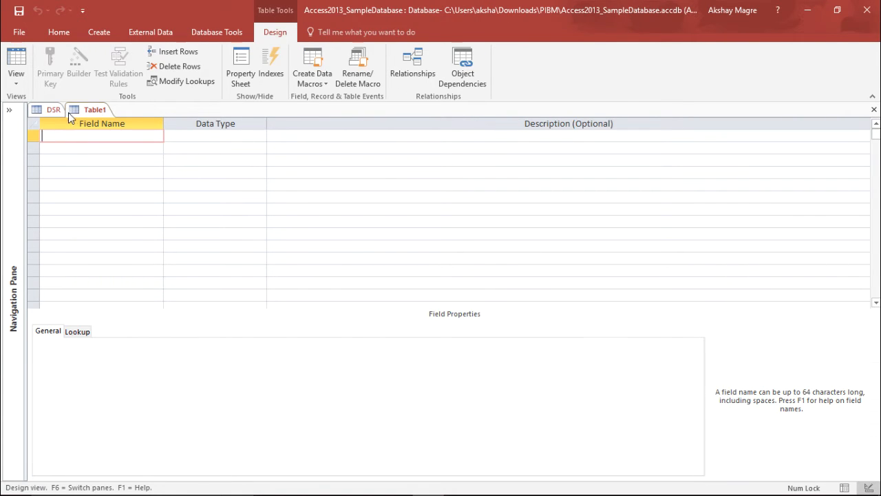
left_click(15, 65)
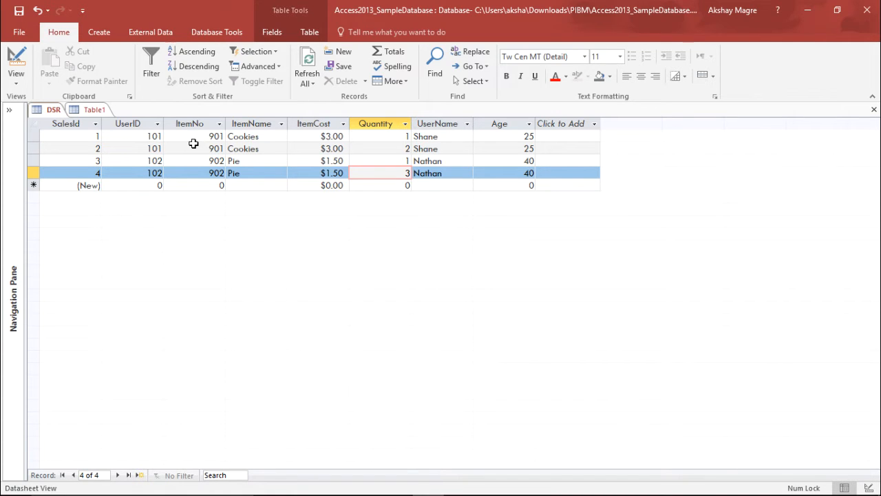
mouse_move(477, 155)
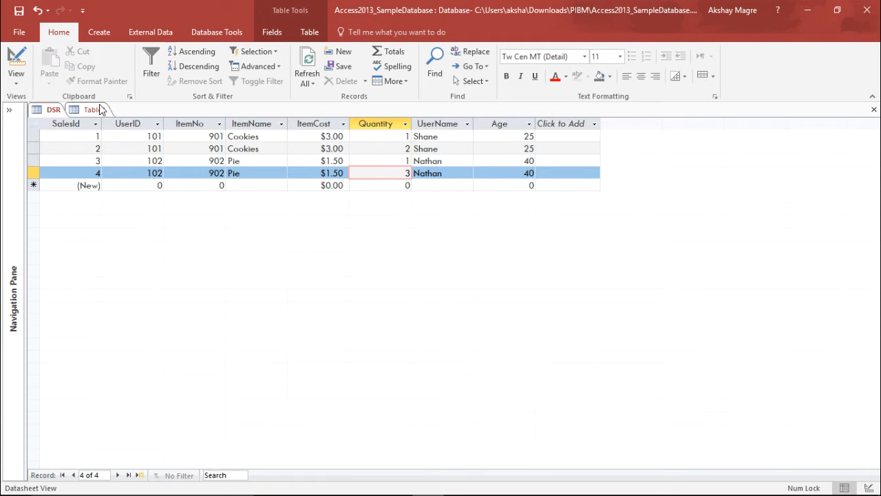
left_click(16, 62)
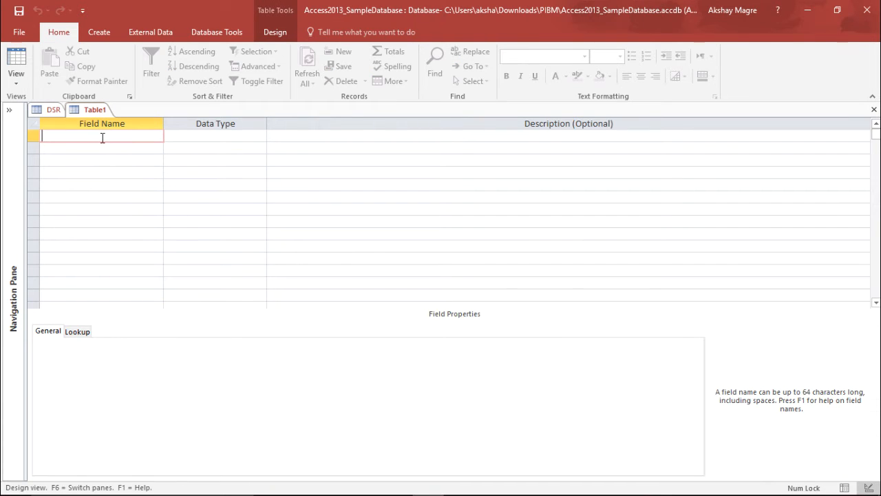
- Name the first field UserID and pick its data type
type("Us")
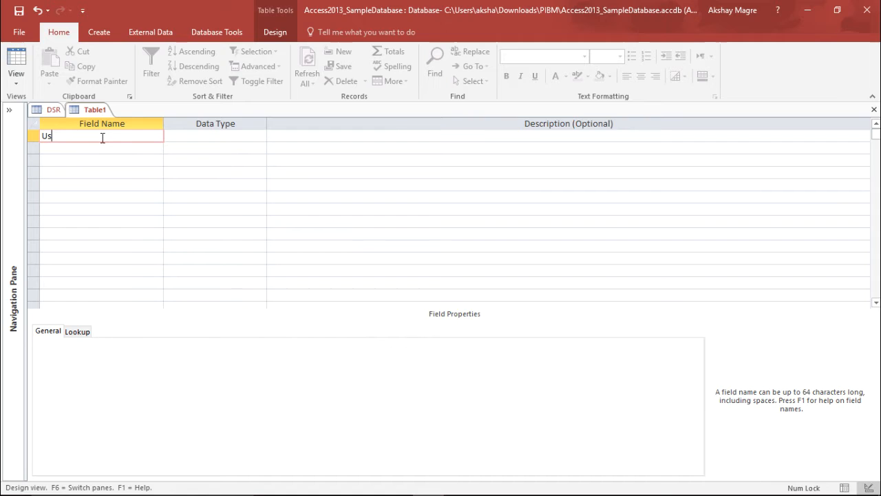
type("erID")
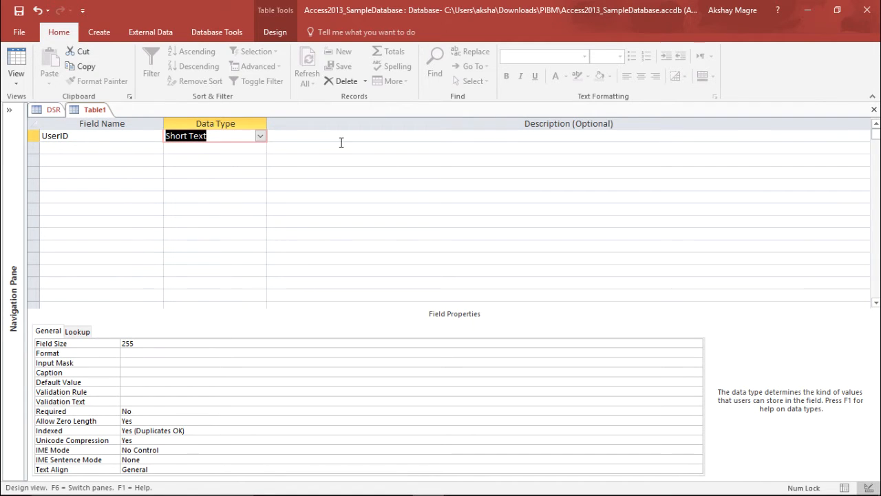
left_click(260, 136)
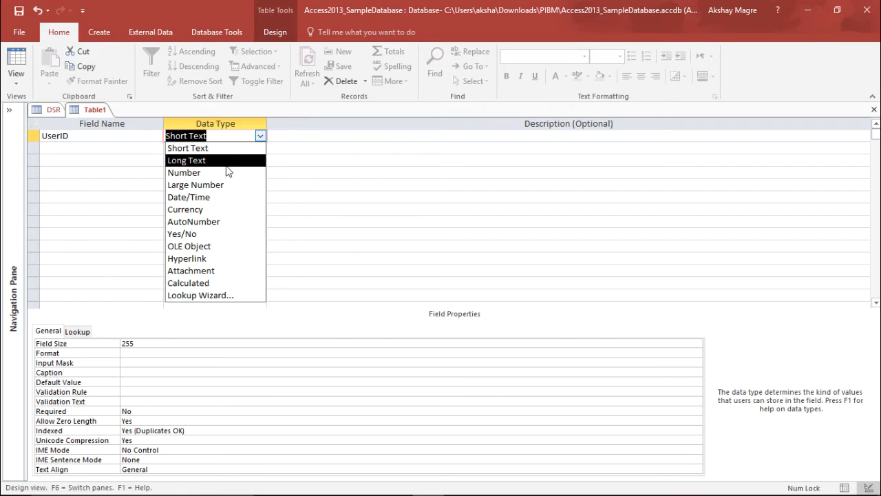
- Add a second field UserrName as Short Text, checking DSR's field names
left_click(184, 173)
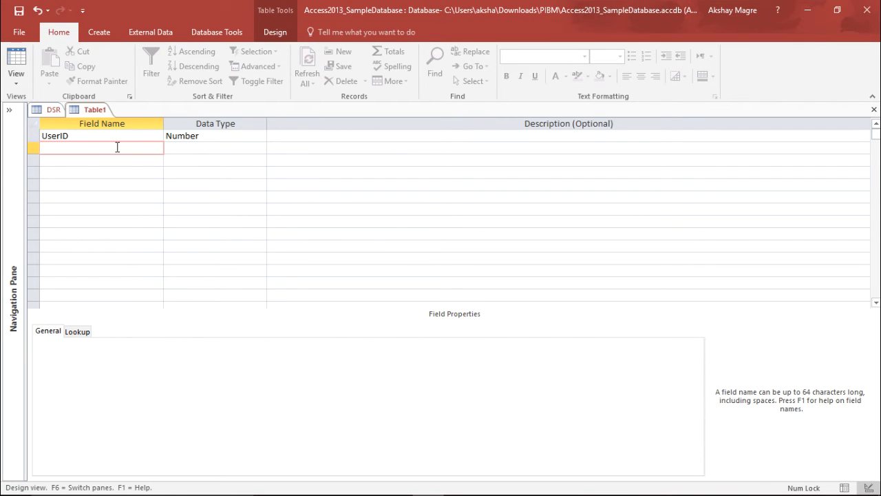
type("User")
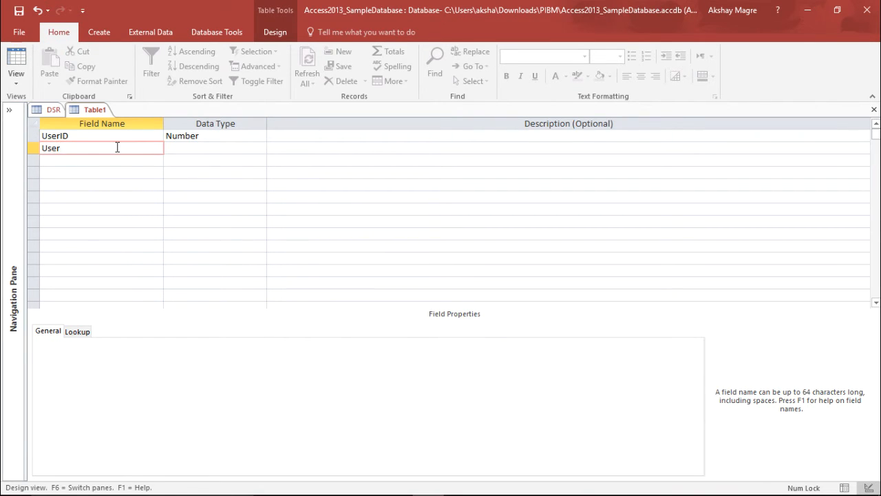
type("rName")
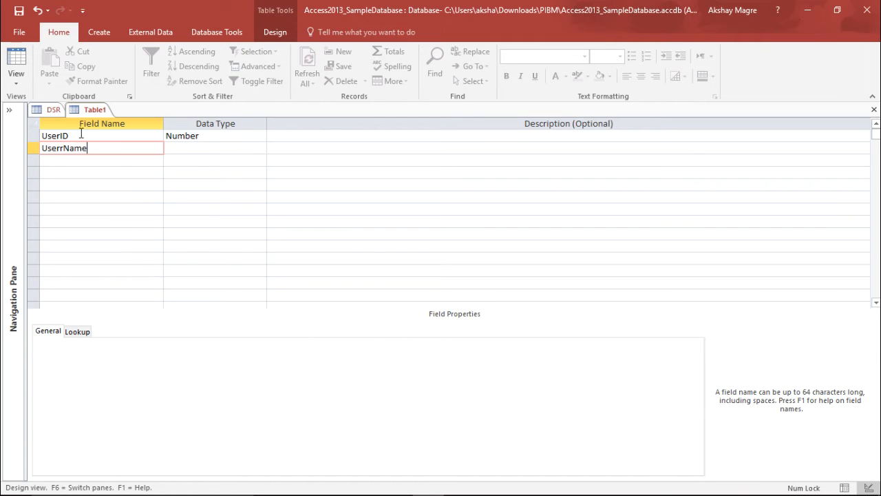
left_click(16, 65)
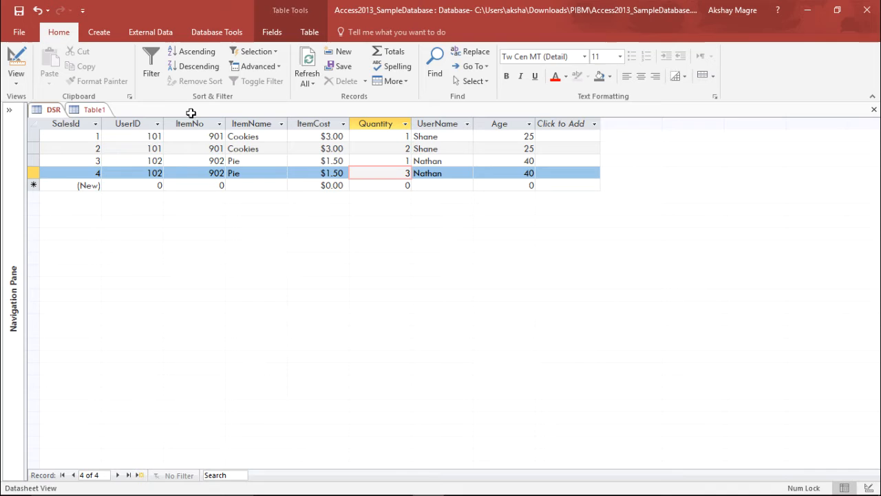
left_click(16, 65)
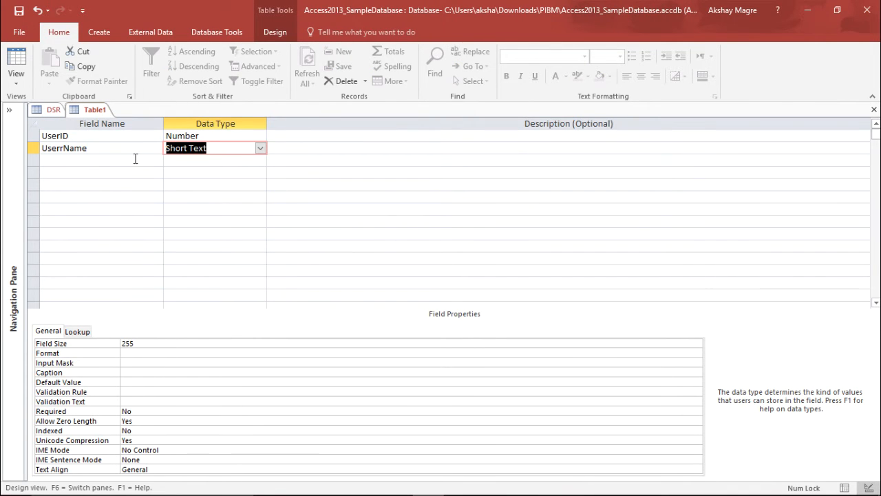
left_click(101, 160)
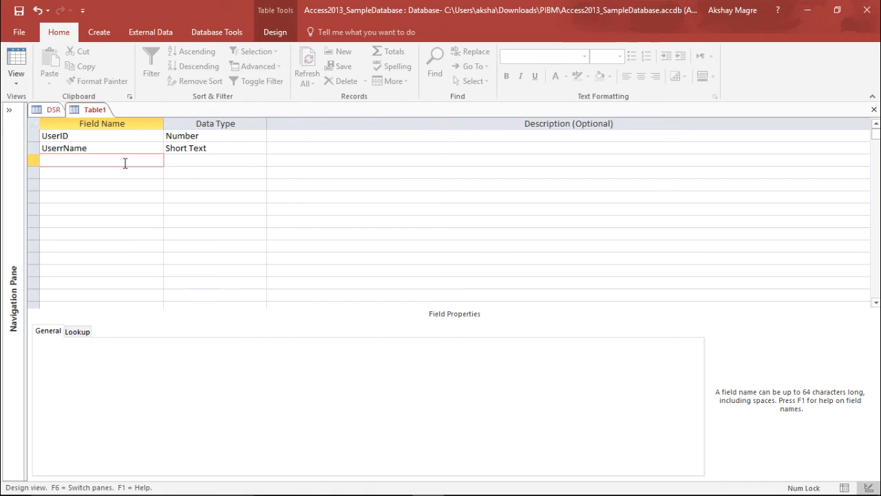
- Add a third field, Age, with the Number data type and switch views
left_click(16, 65)
type("Age")
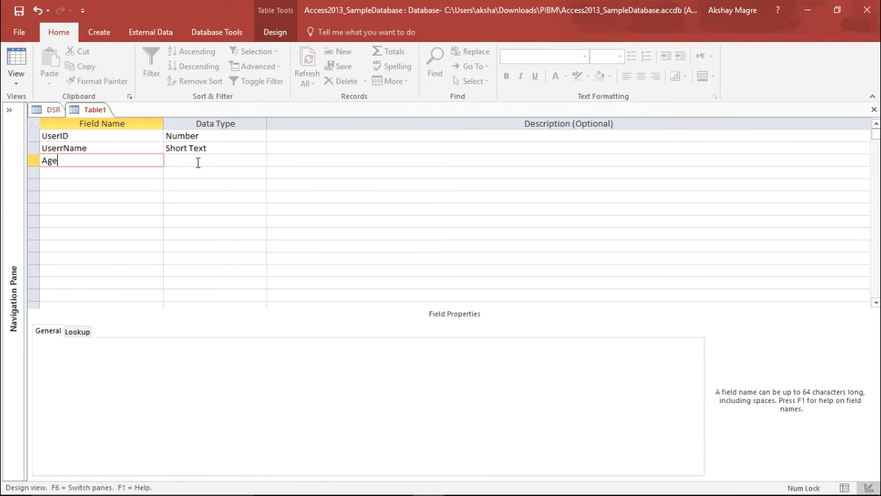
left_click(260, 159)
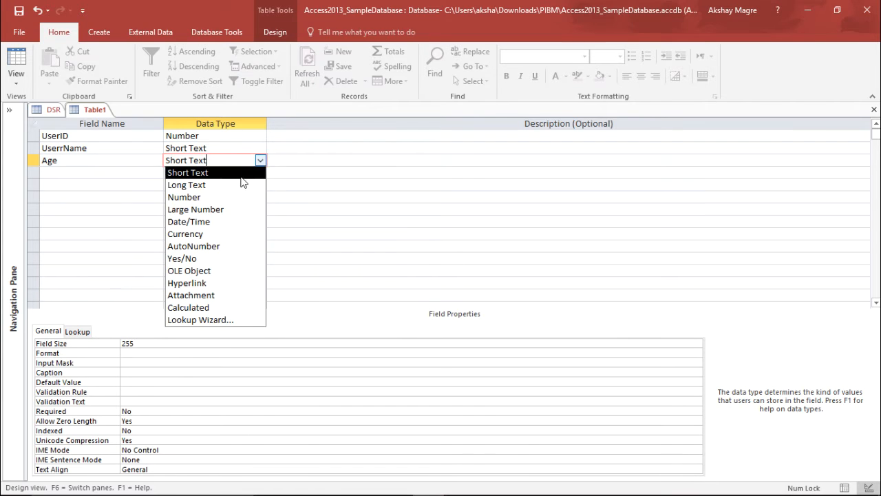
left_click(184, 197)
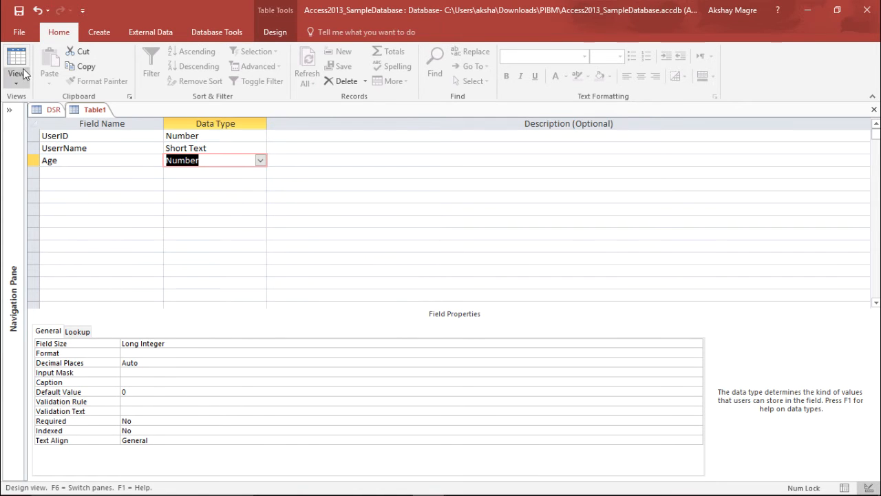
left_click(16, 65)
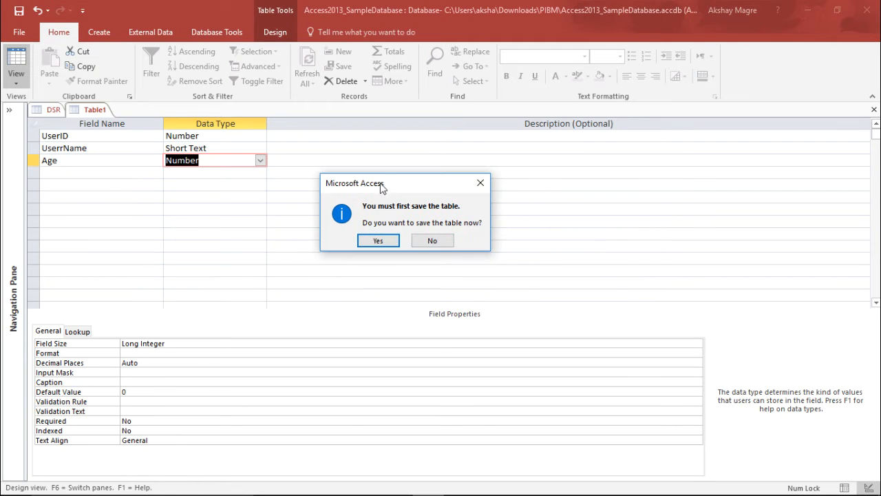
- Save the table as User, accepting an AutoNumber primary key, and view its datasheet
left_click(378, 240)
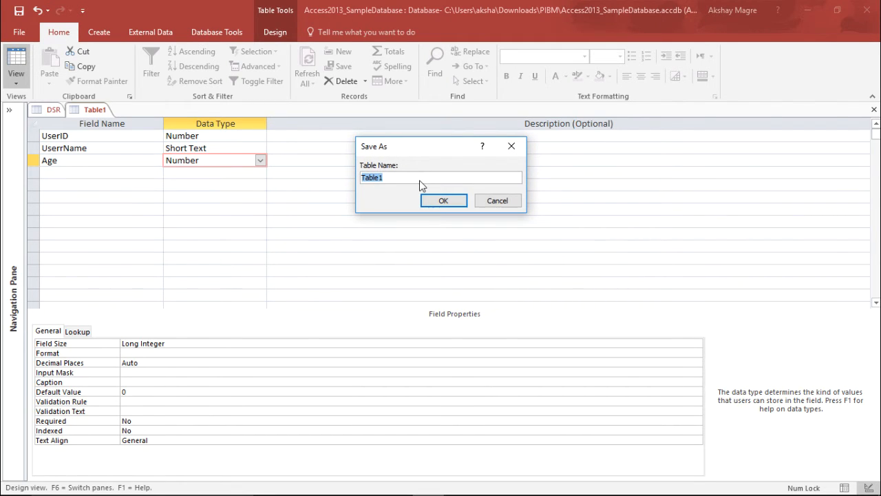
type("User")
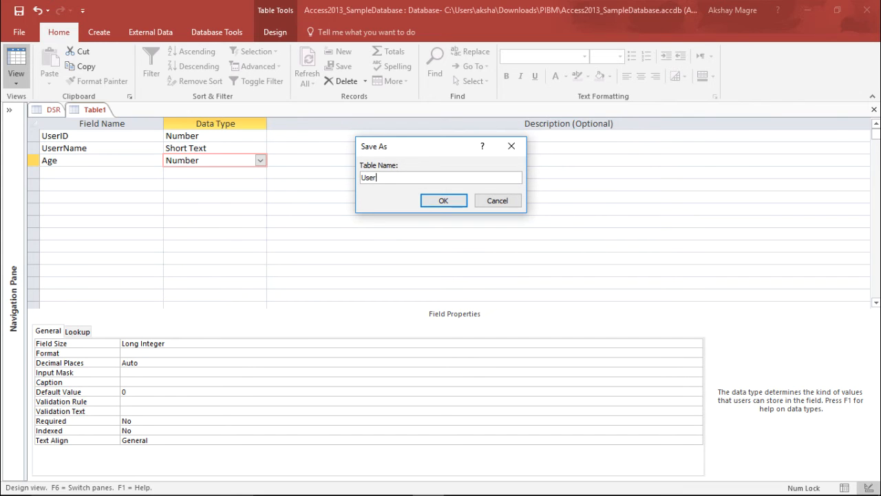
left_click(443, 200)
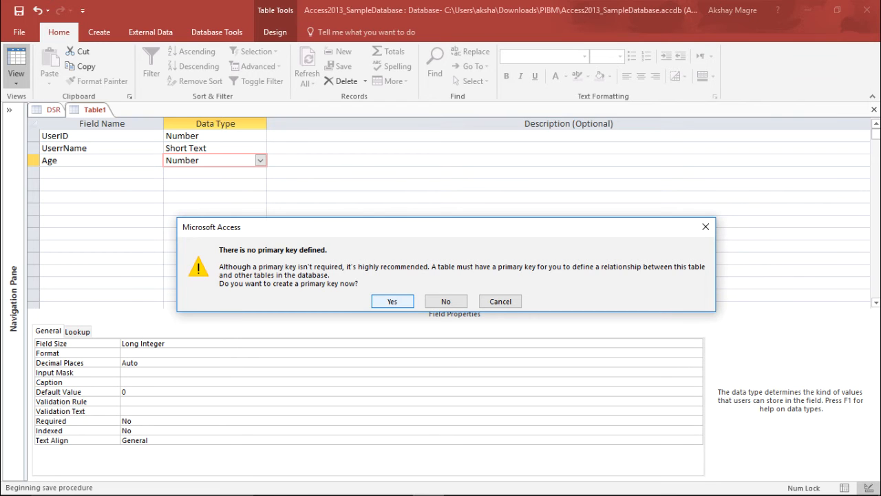
left_click(392, 301)
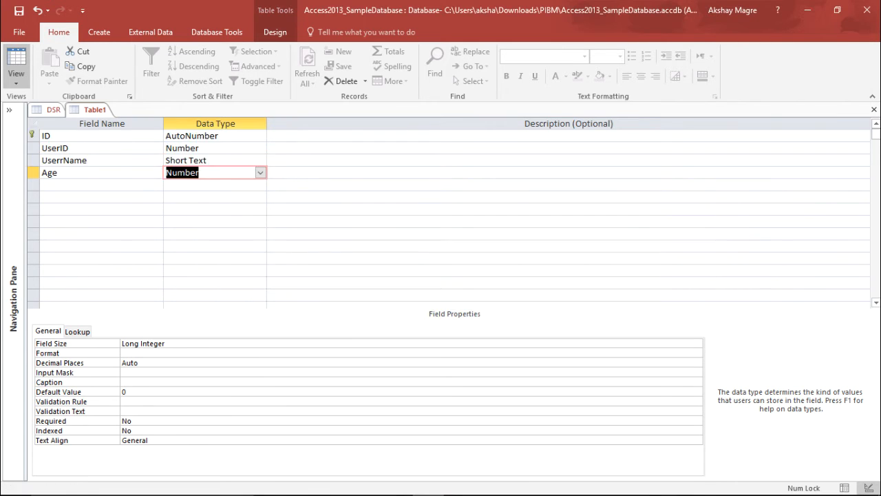
left_click(16, 62)
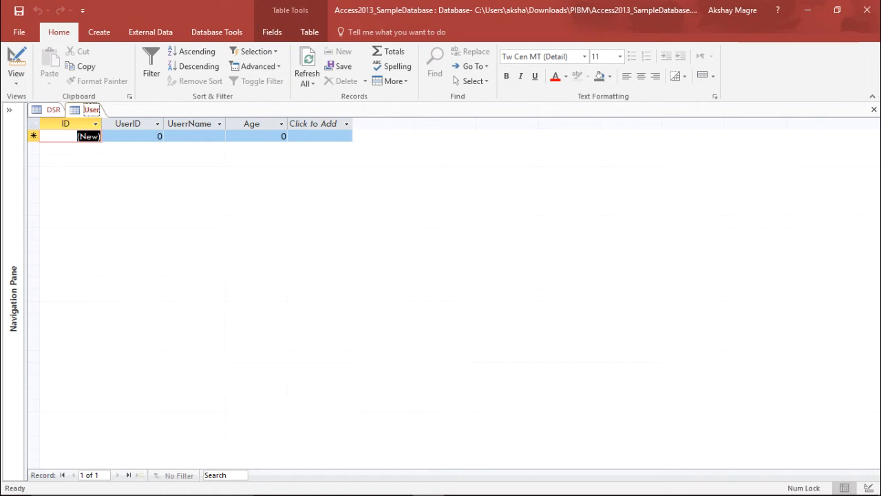
- Delete the User table's ID field, make UserID the primary key, and save
right_click(91, 109)
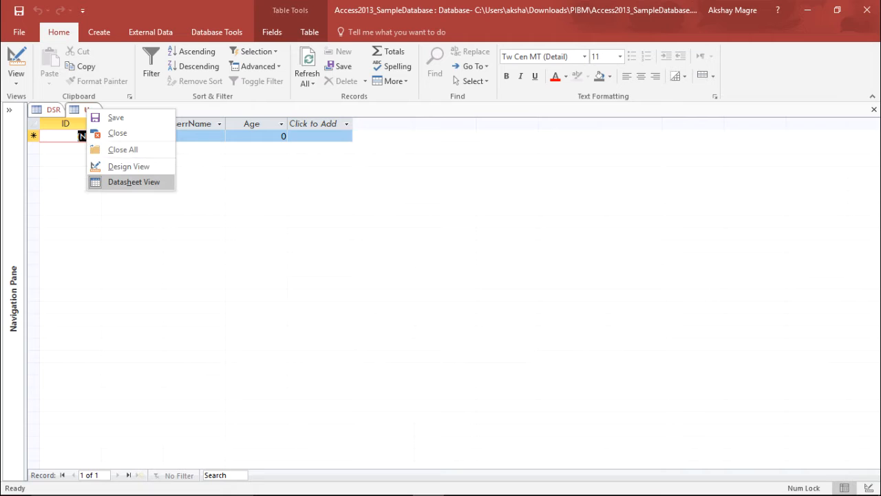
left_click(128, 166)
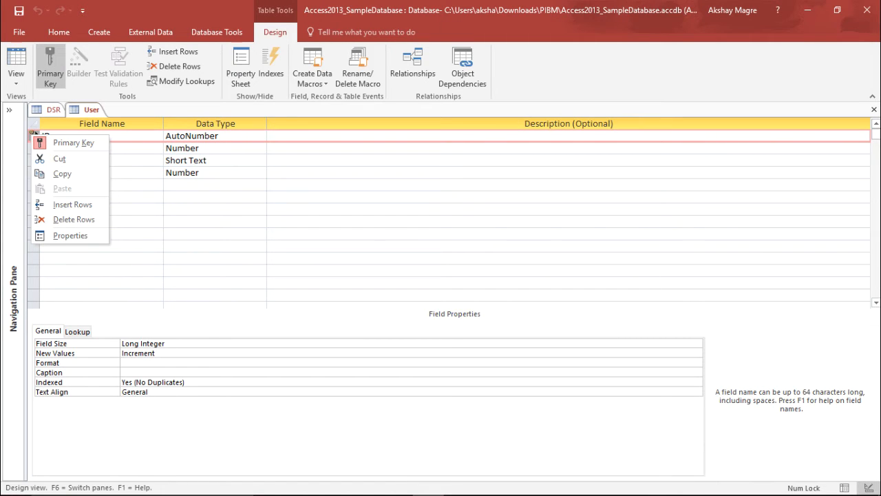
left_click(74, 219)
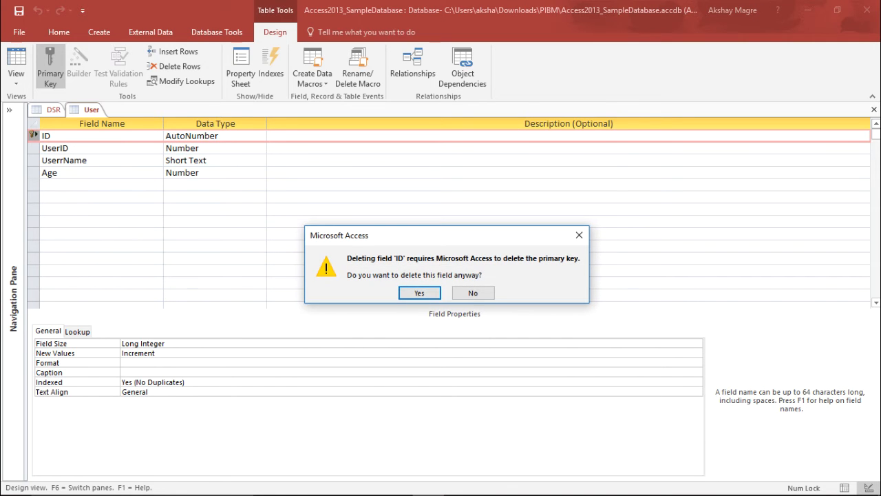
left_click(419, 293)
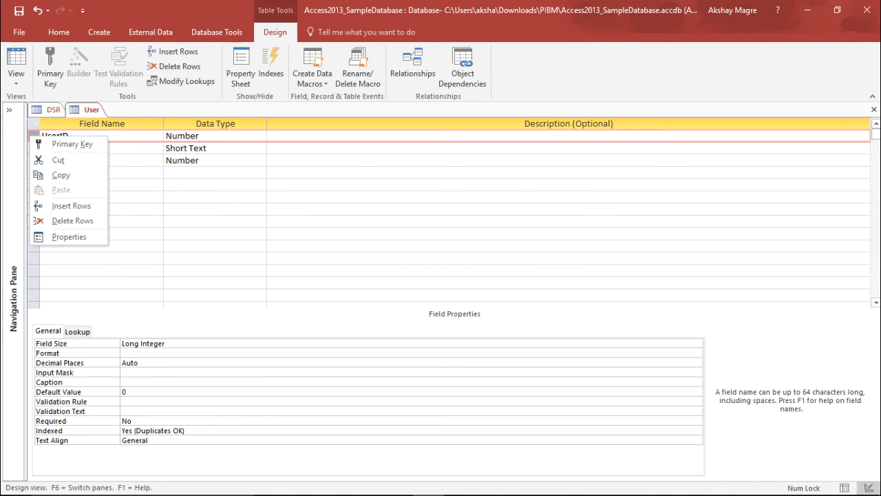
left_click(72, 143)
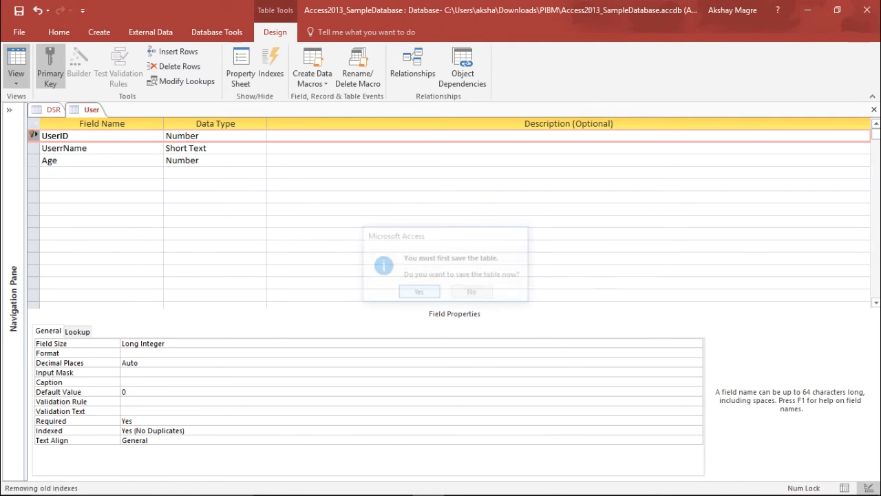
left_click(419, 291)
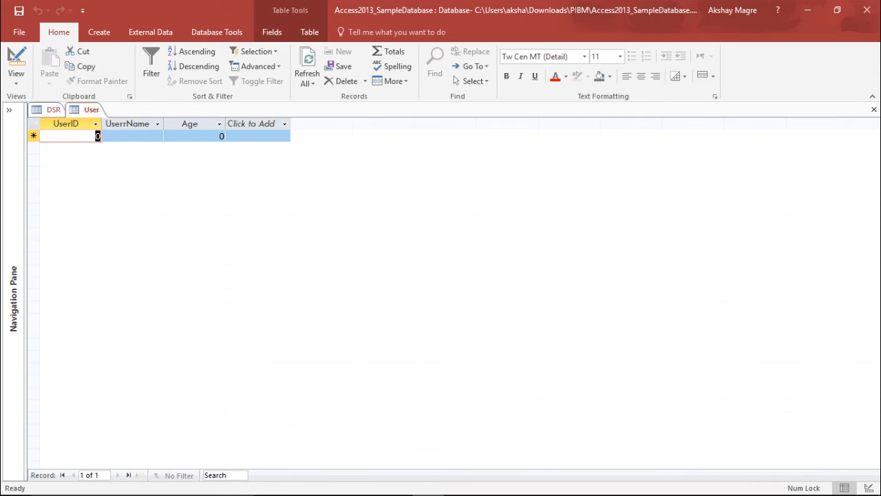
- Enter the first user, Shane, copying details from the DSR table
left_click(53, 109)
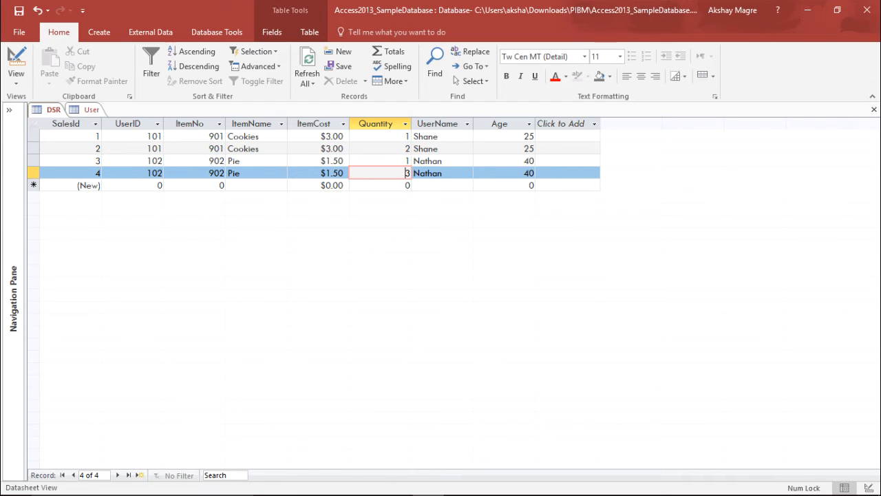
left_click(91, 110)
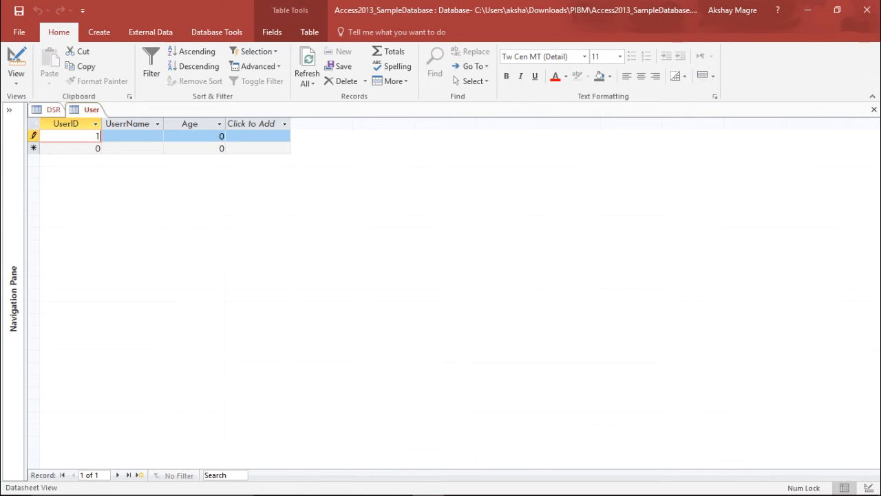
type("Shane")
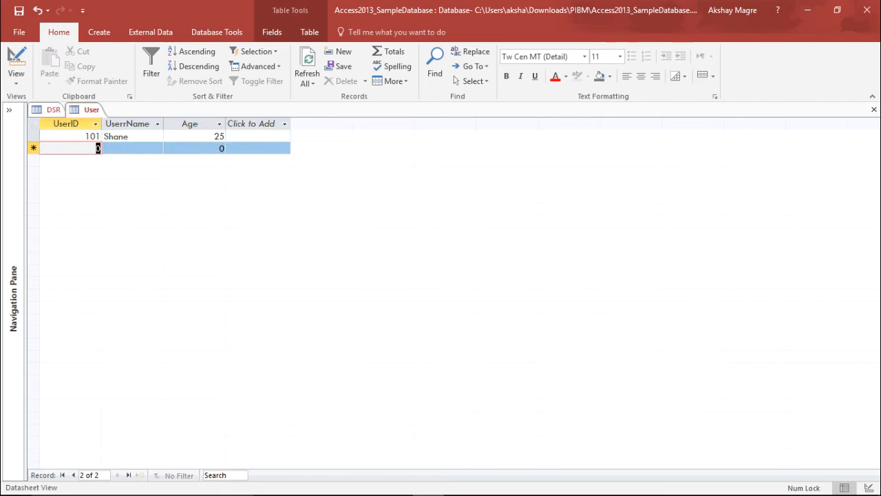
left_click(53, 110)
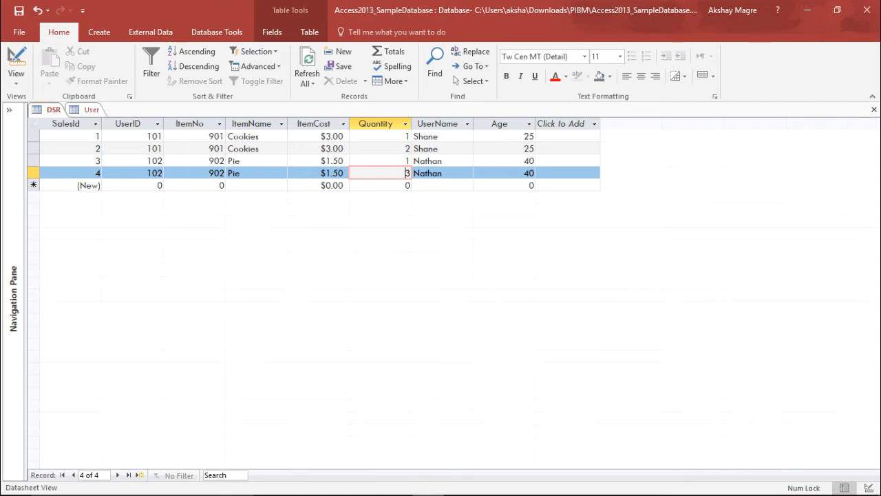
left_click(91, 109)
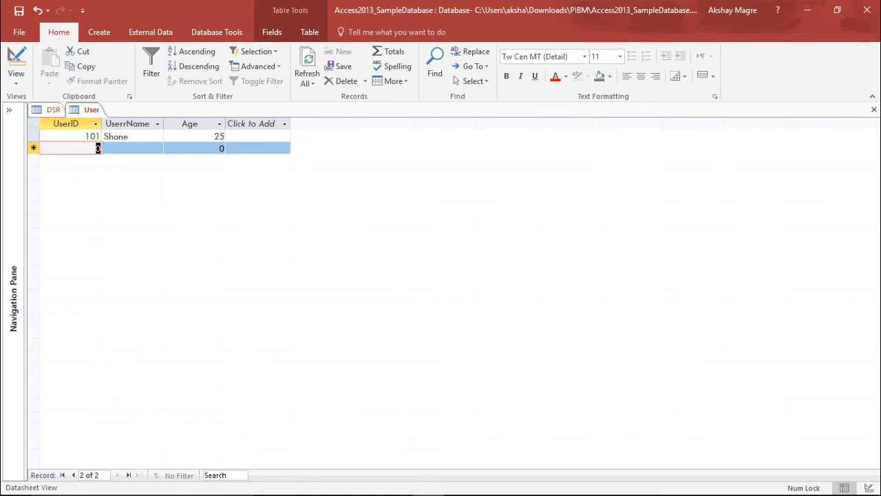
- Add user 102 Nathan, age 40, and compare with the DSR data
type("102")
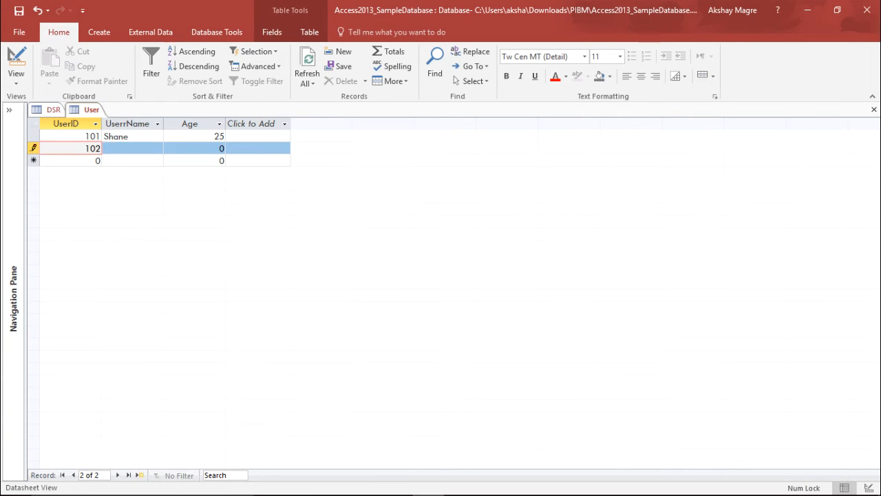
type("Nathan")
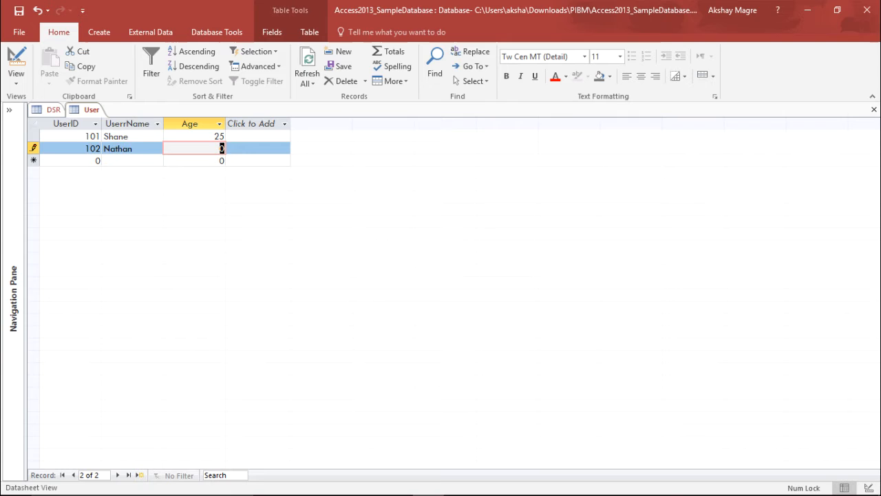
type("40")
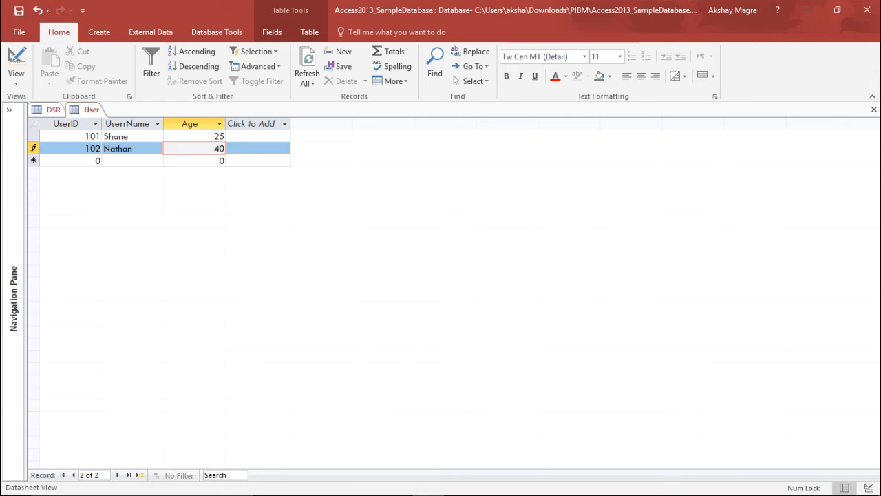
left_click(53, 109)
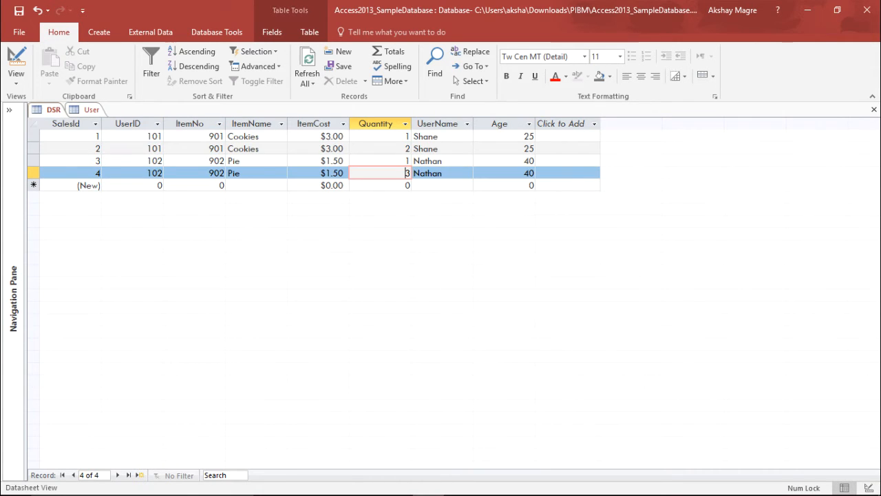
right_click(90, 109)
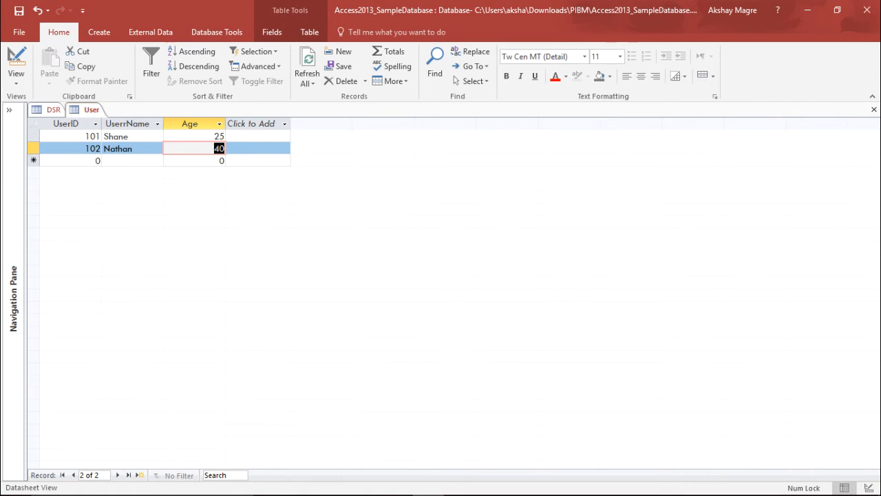
left_click(53, 109)
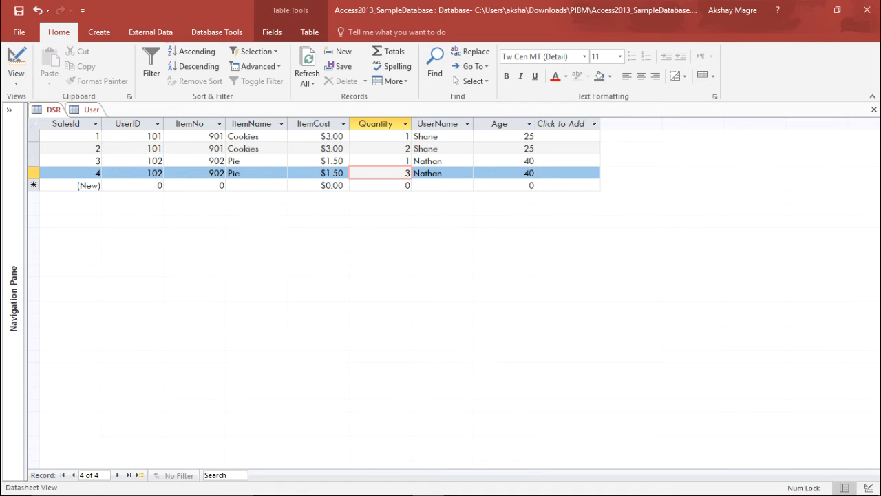
- Delete the UserName, Age and UserID fields from DSR, accepting index removal
right_click(437, 124)
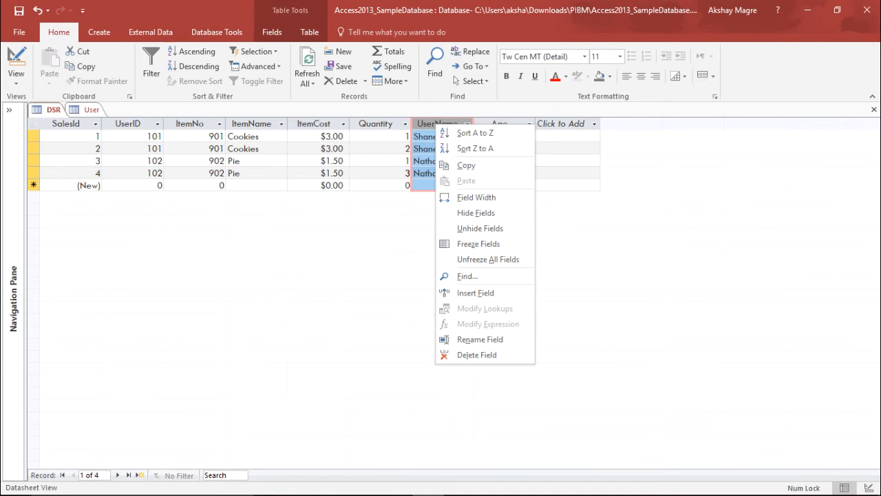
mouse_move(476, 354)
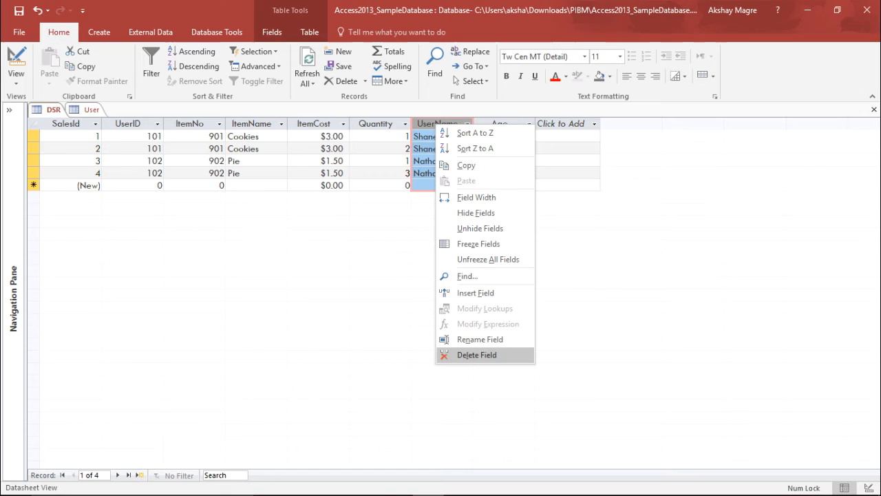
left_click(476, 355)
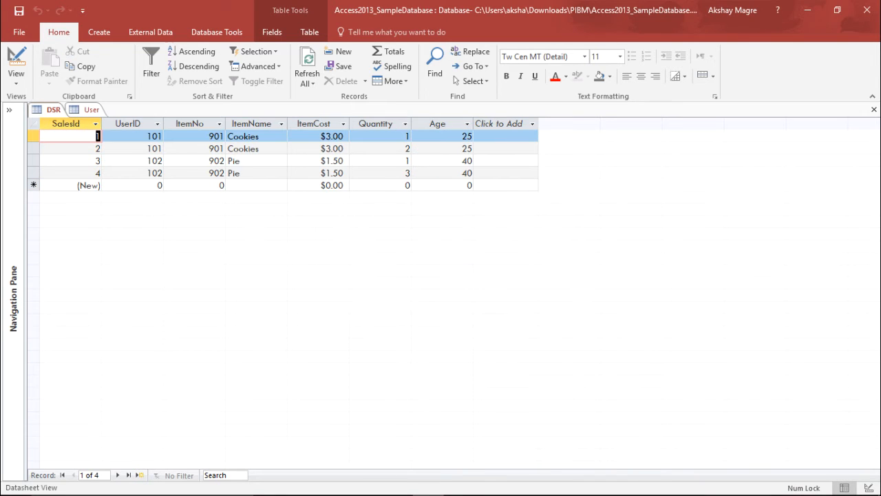
right_click(437, 124)
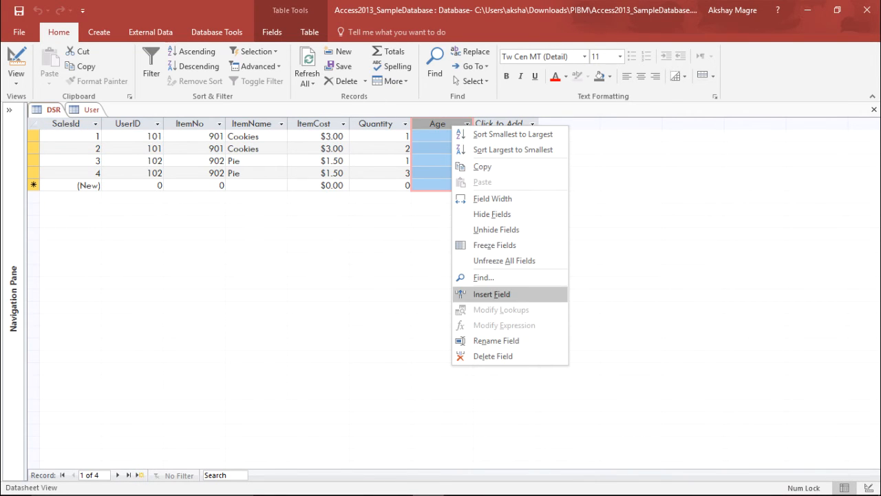
left_click(493, 356)
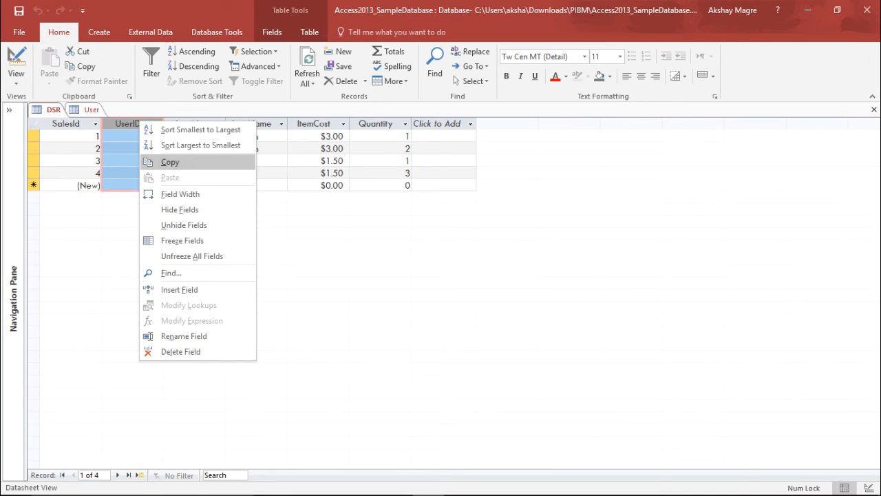
left_click(180, 351)
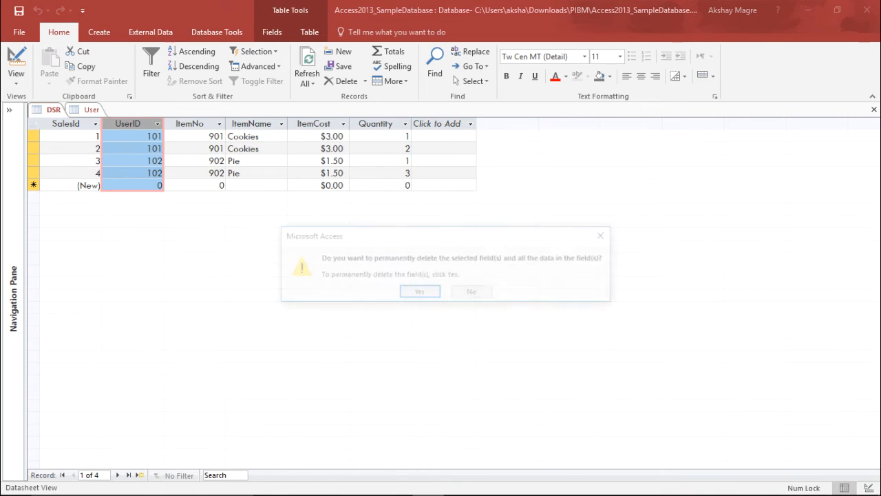
left_click(420, 290)
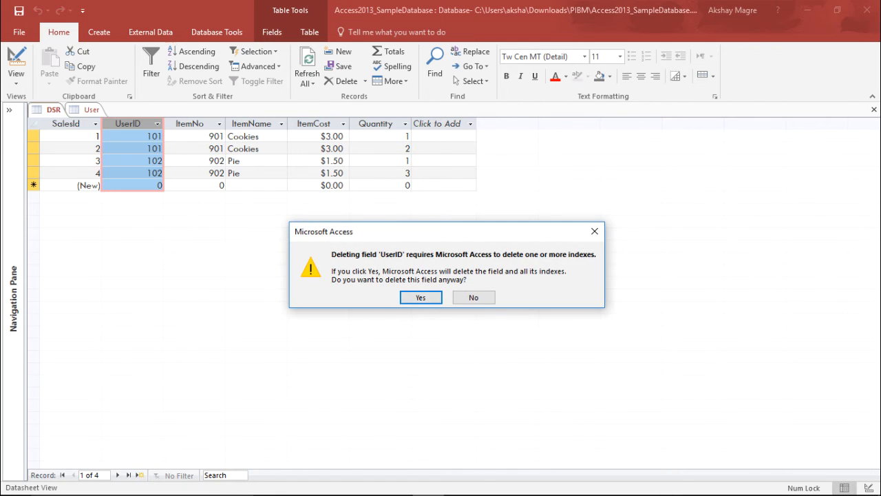
left_click(420, 297)
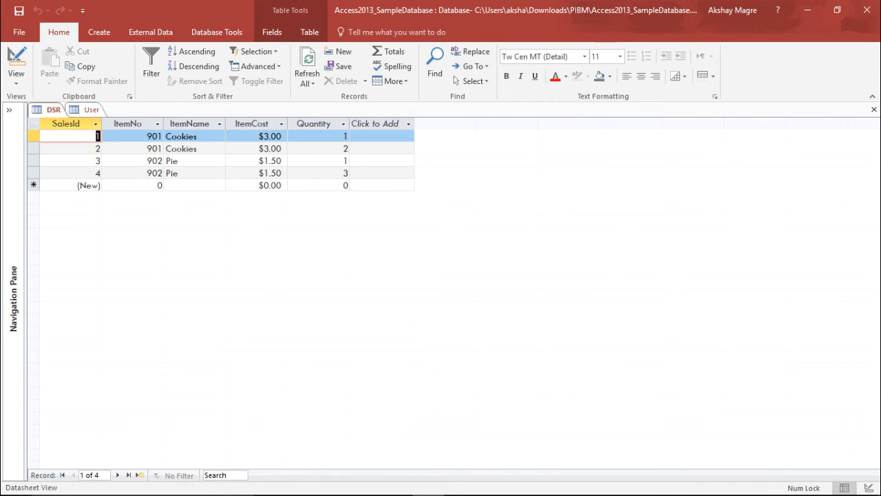
left_click(189, 124)
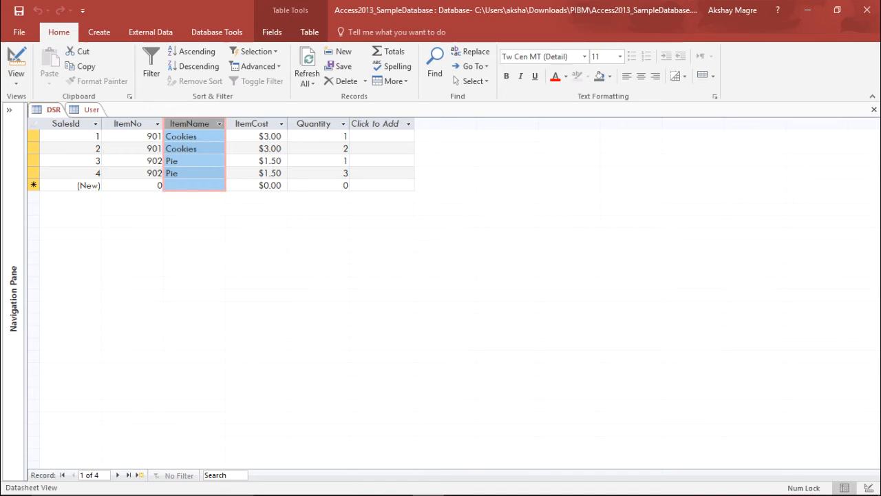
left_click(252, 124)
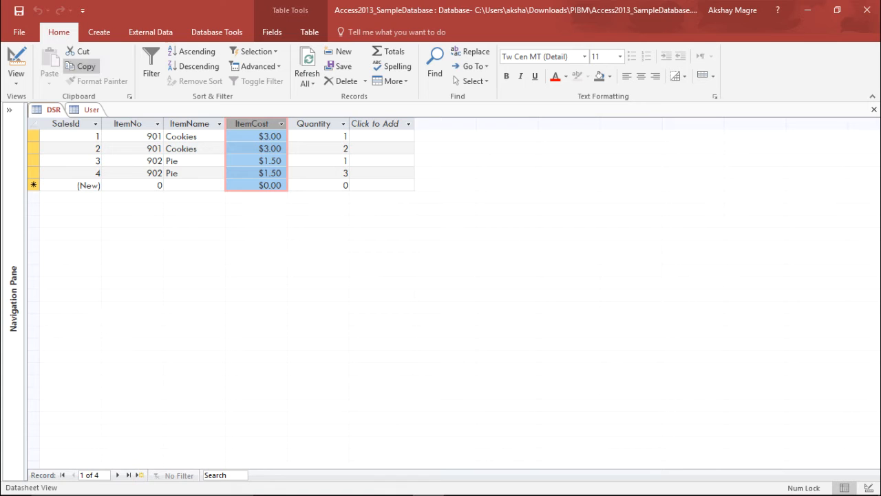
- Start a new table design with an ItemNumber field
left_click(99, 31)
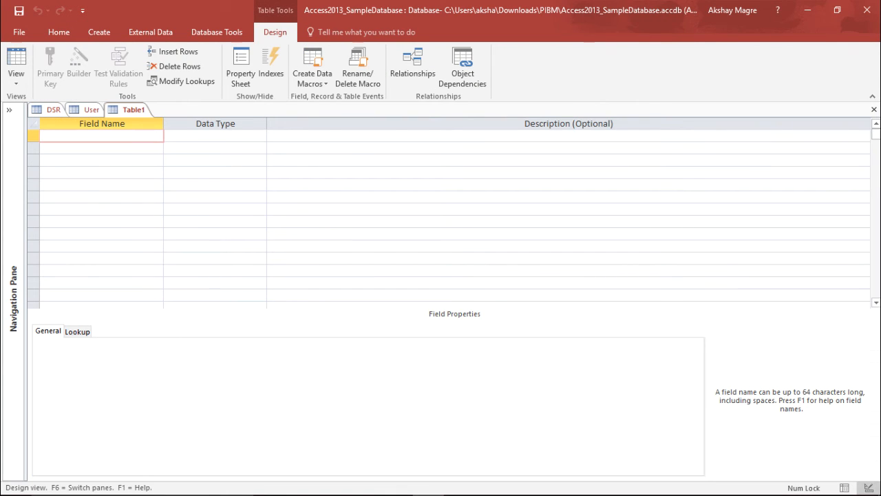
left_click(16, 65)
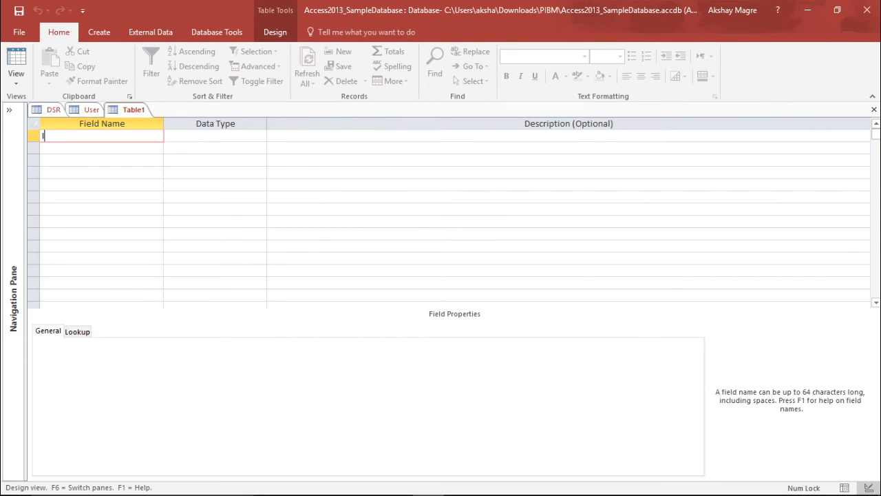
type("ItemNu")
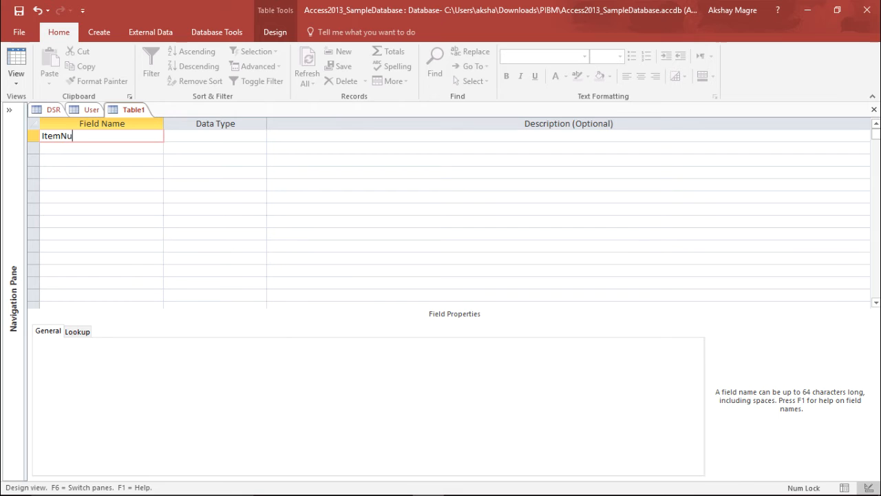
type("mber")
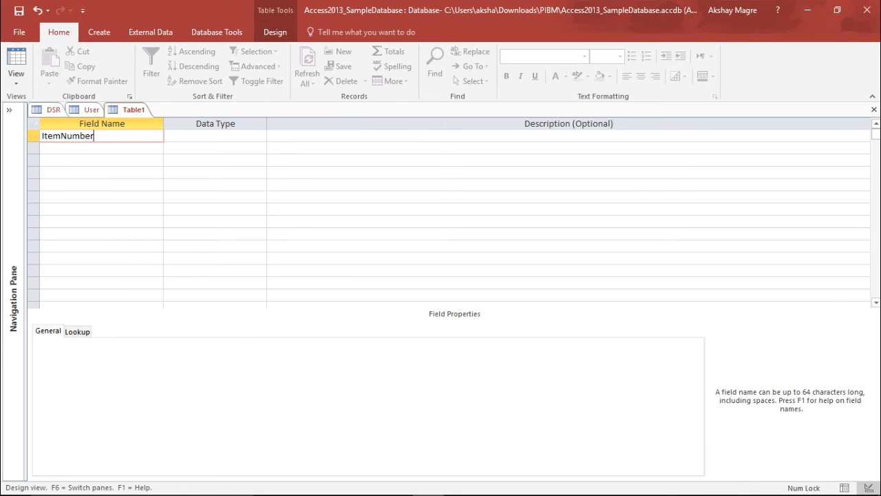
left_click(16, 62)
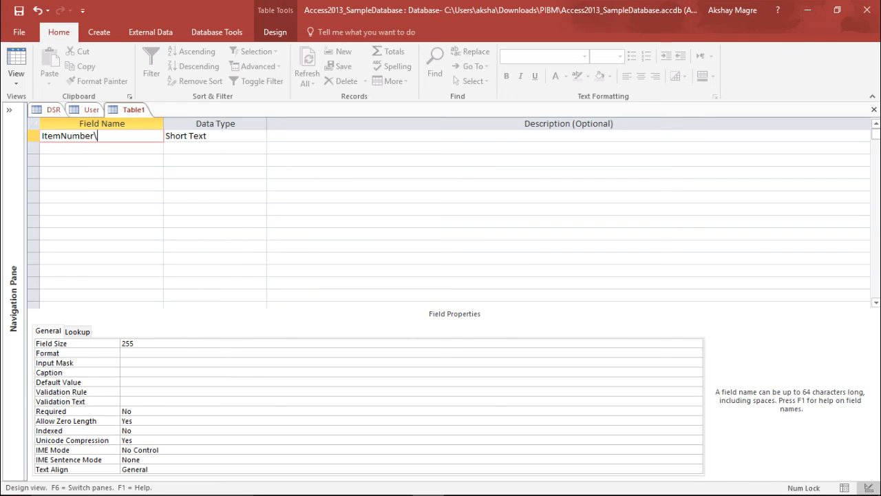
- Add the ItemCost field with the Currency data type
key("Backspace")
type("It")
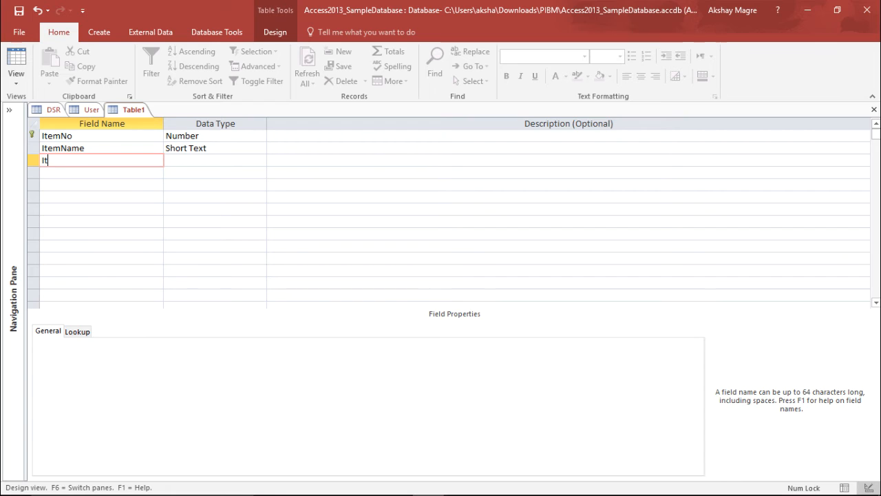
type("emCost")
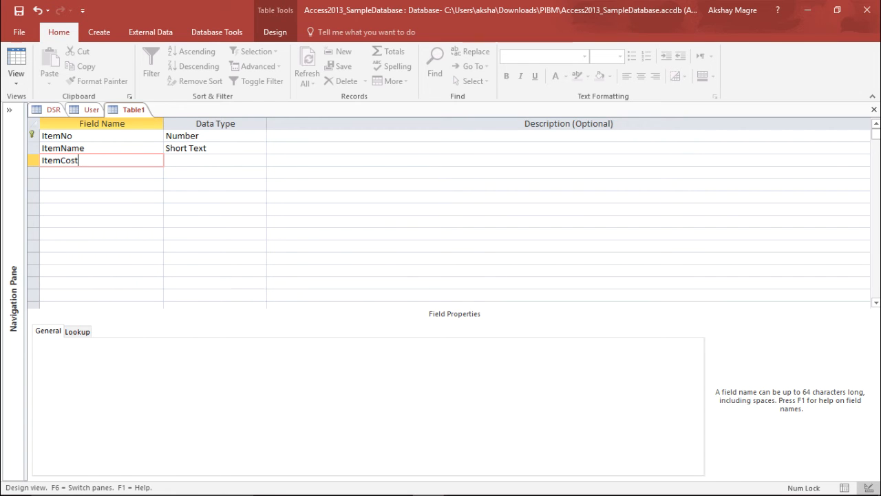
left_click(260, 159)
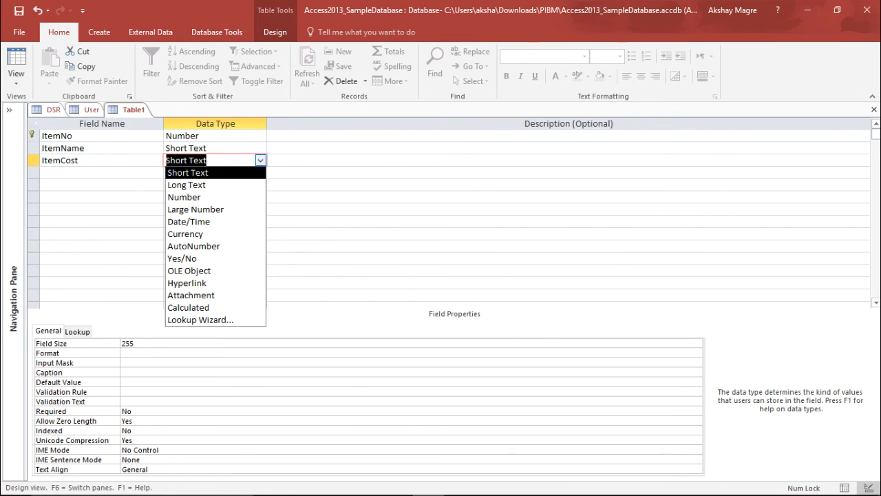
left_click(185, 233)
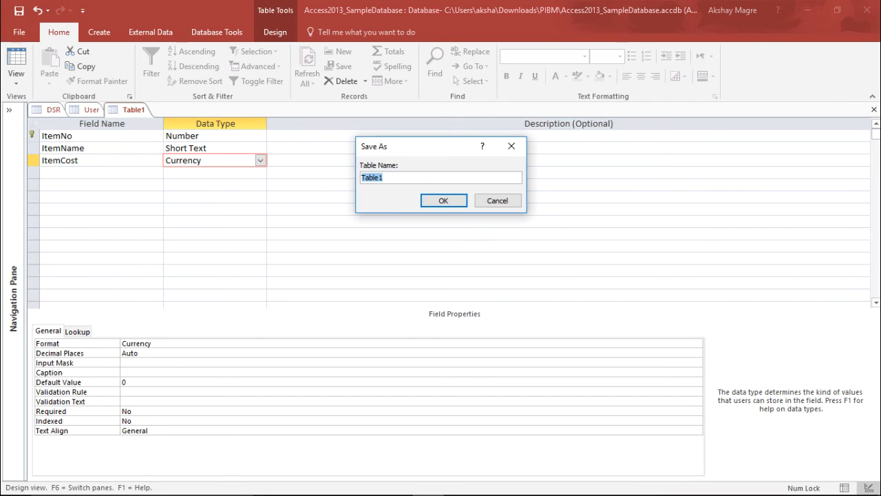
- Save the new table as Item and bring DSR's datasheet forward
type("Item")
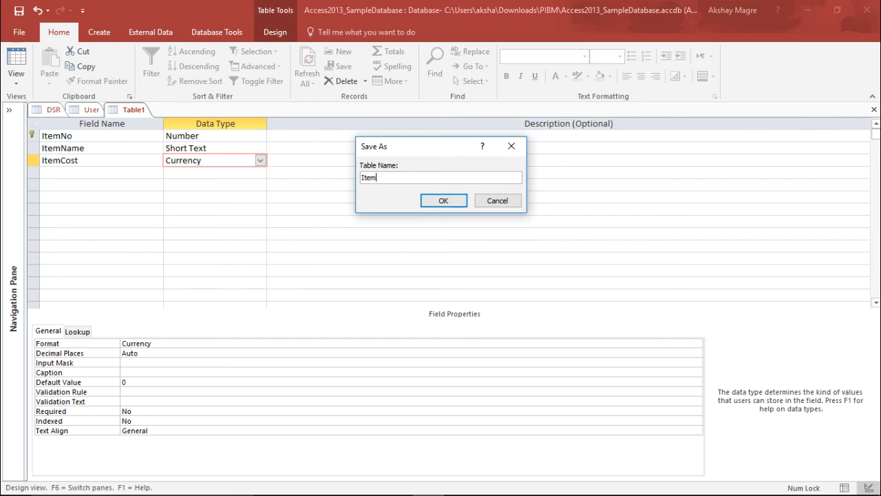
left_click(444, 200)
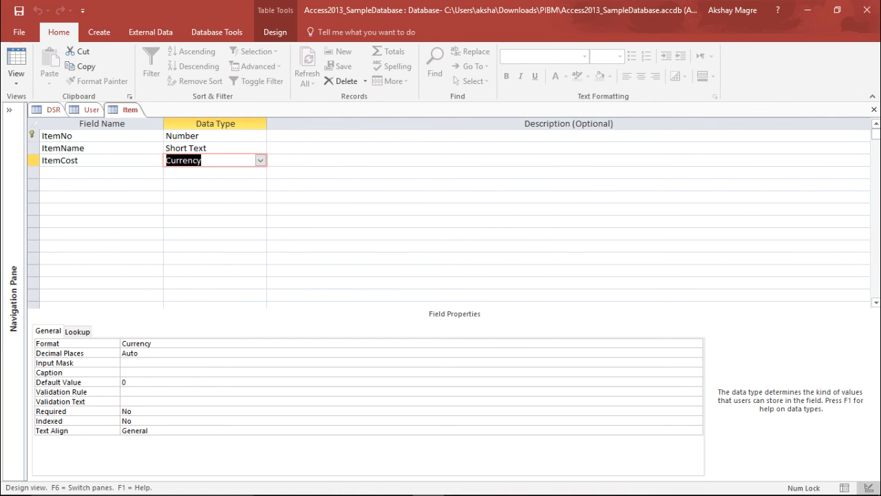
left_click(16, 62)
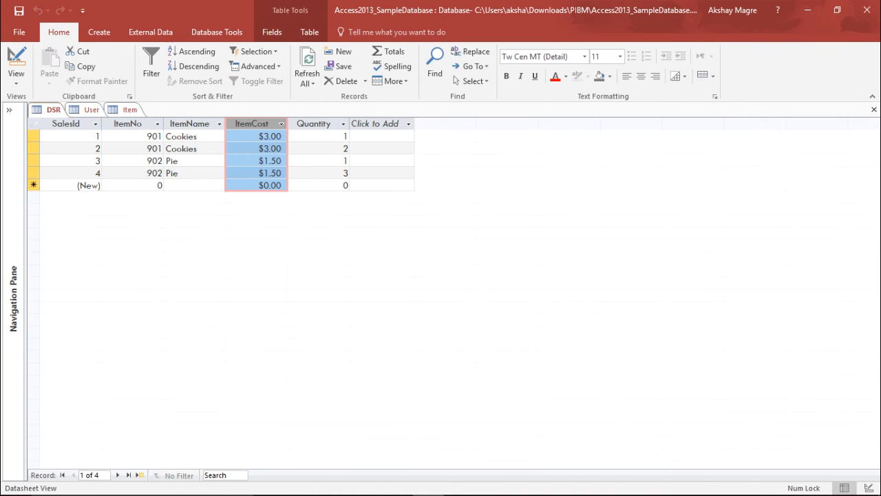
- Delete the ItemCost, ItemName and ItemNo fields from DSR, confirming permanent deletion
right_click(256, 123)
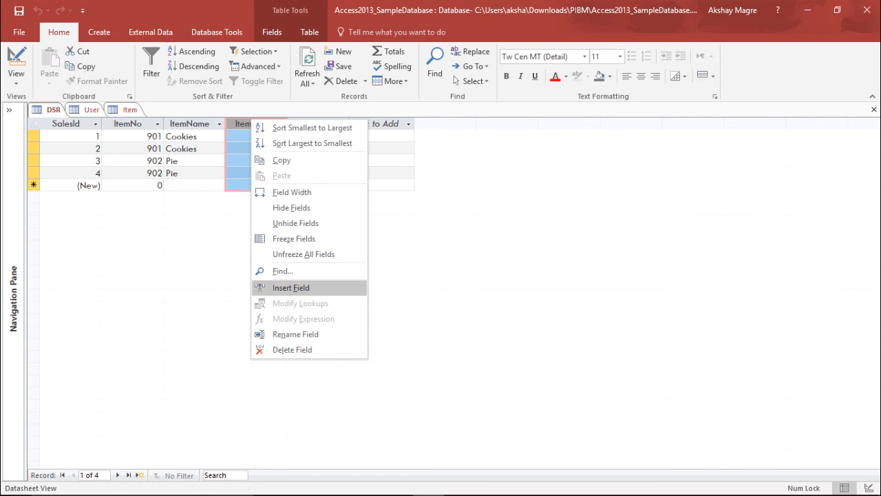
left_click(292, 349)
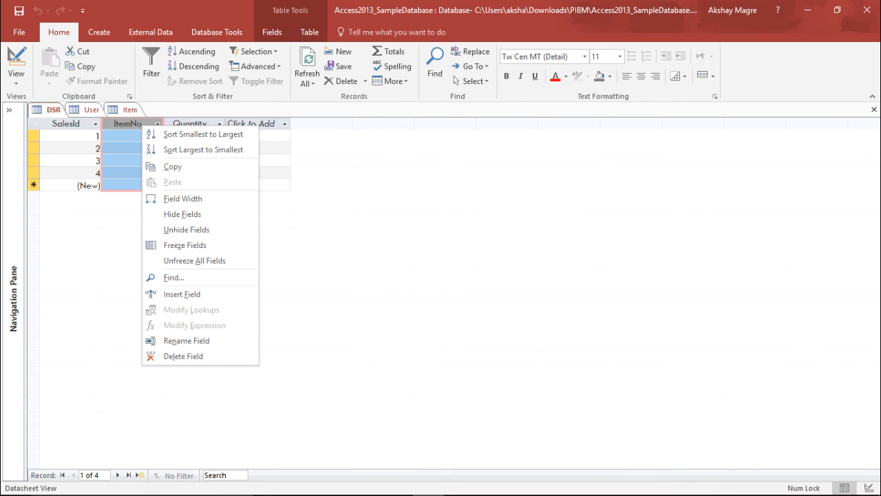
left_click(183, 356)
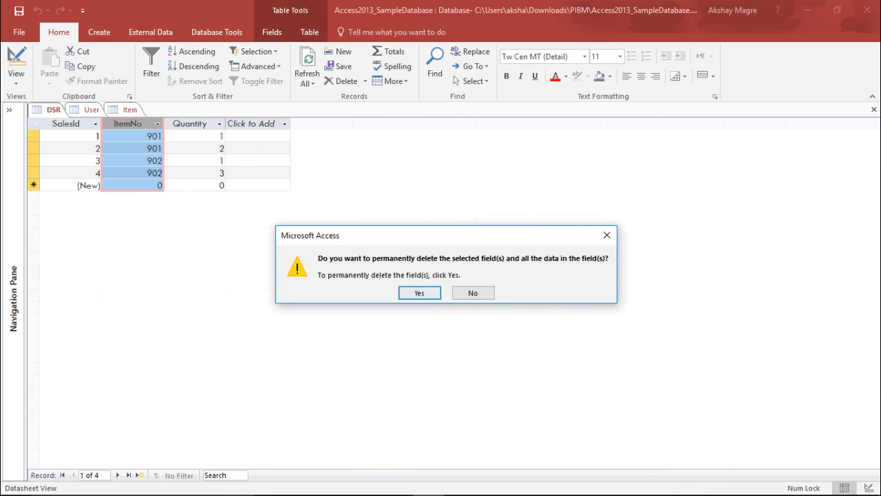
left_click(419, 292)
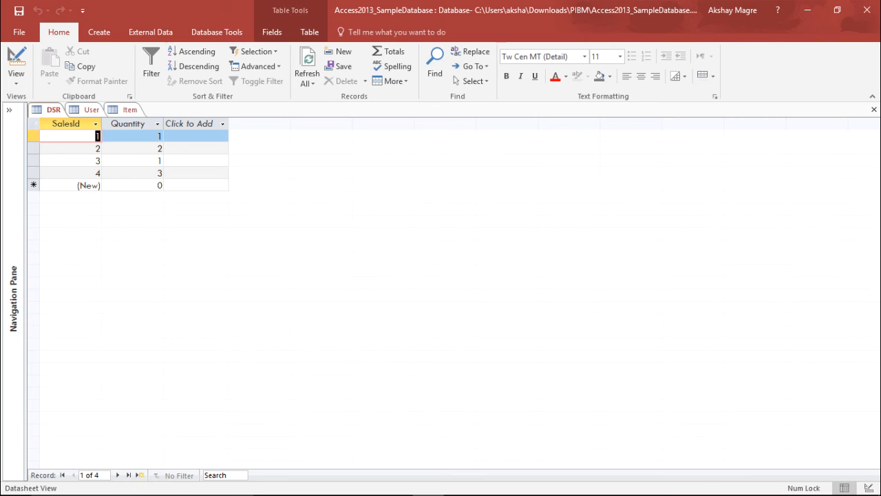
left_click(131, 135)
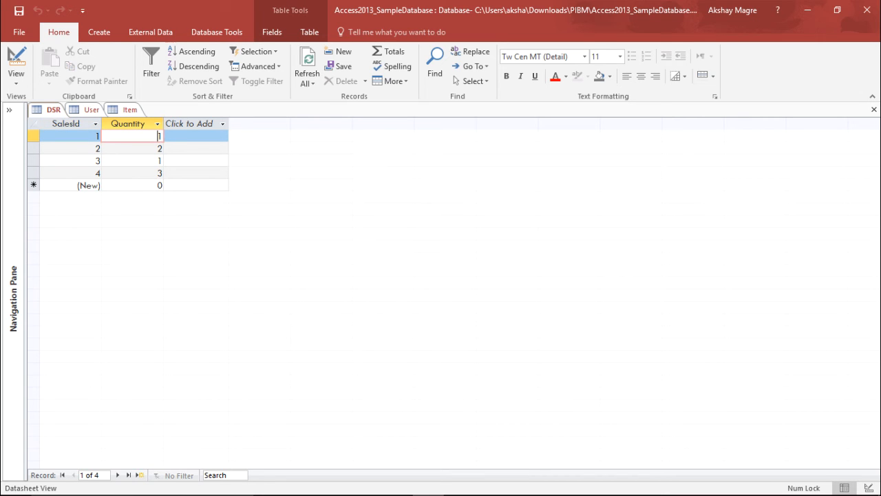
left_click(16, 62)
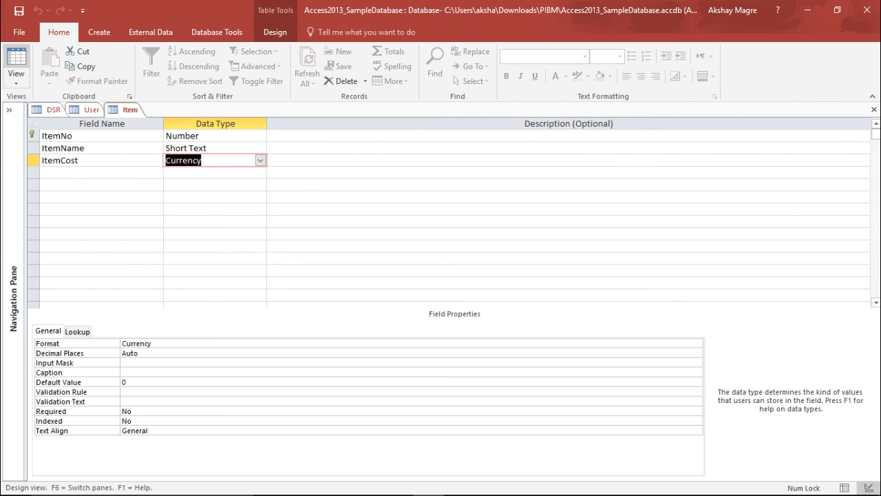
- Enter the first Item record: item 901, Cookies
left_click(16, 62)
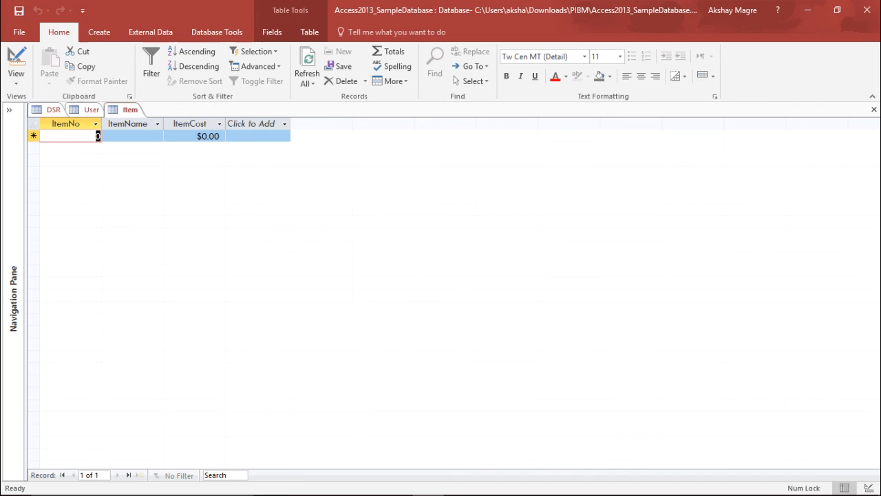
left_click(53, 109)
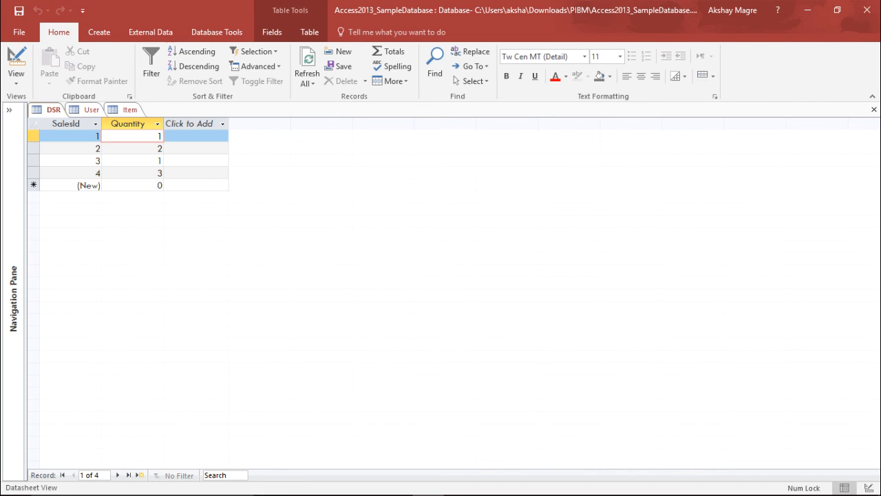
left_click(130, 109)
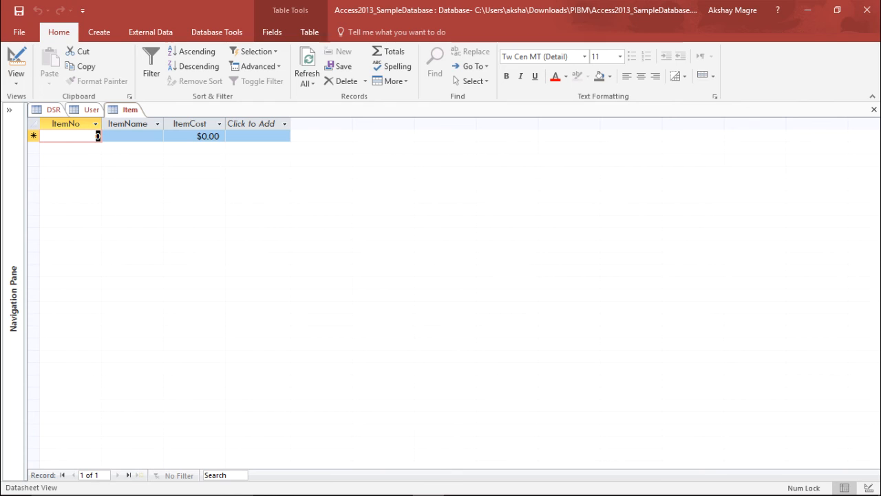
type("901")
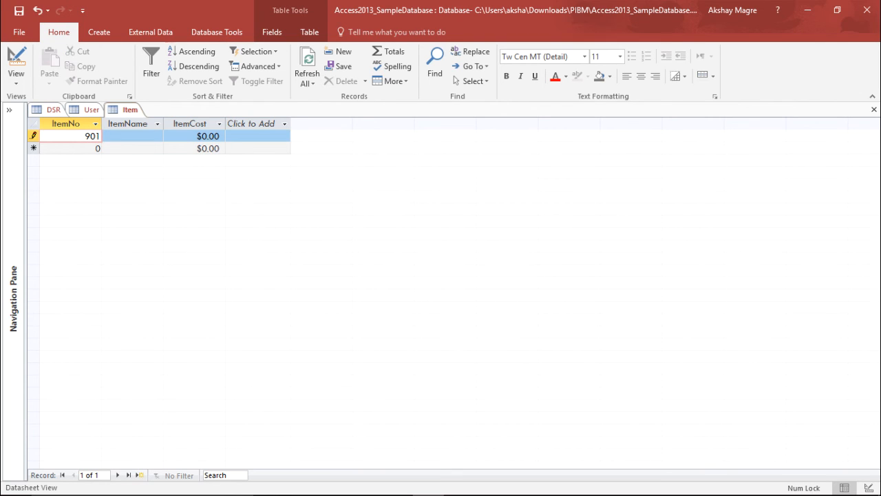
left_click(133, 136)
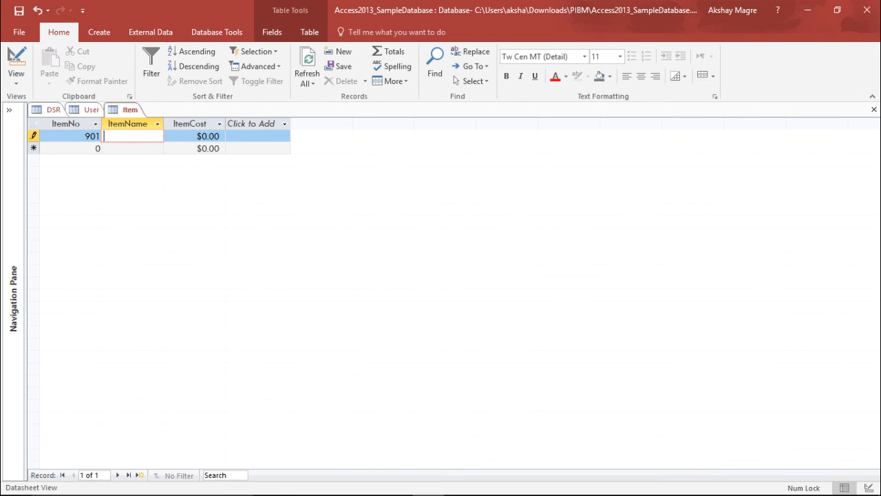
type("Cookies")
left_click(70, 148)
type("90")
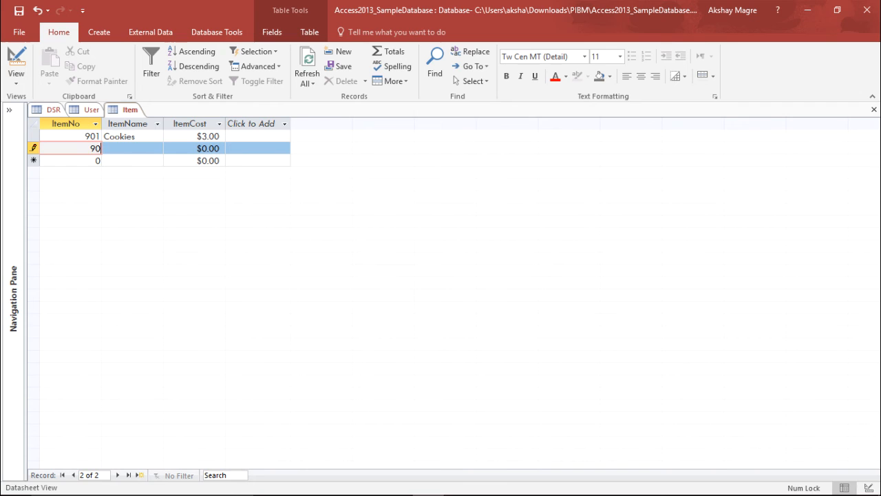
- Add the Pie record with a 1.5 cost, then return to the DSR table
type("P")
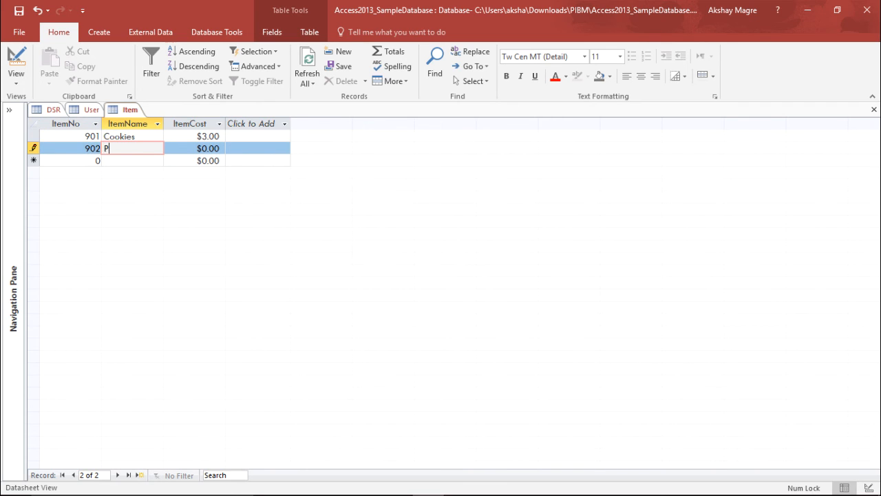
type("ie")
left_click(194, 148)
type("1")
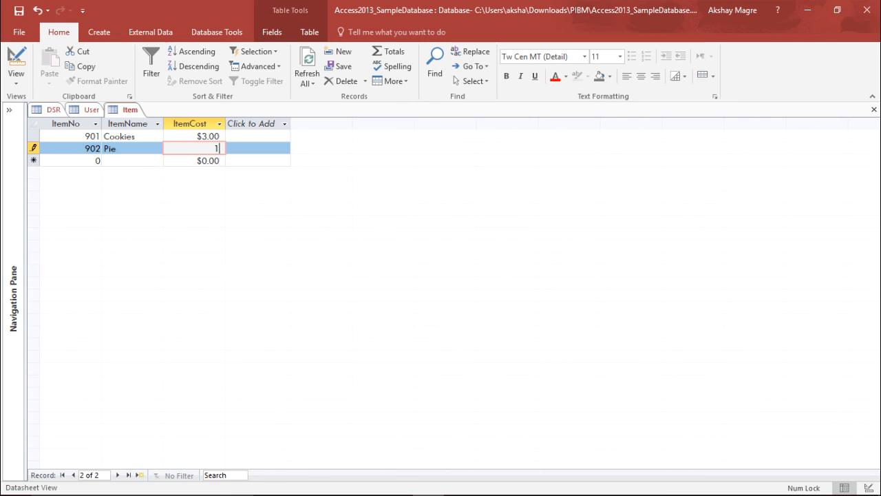
type(".5")
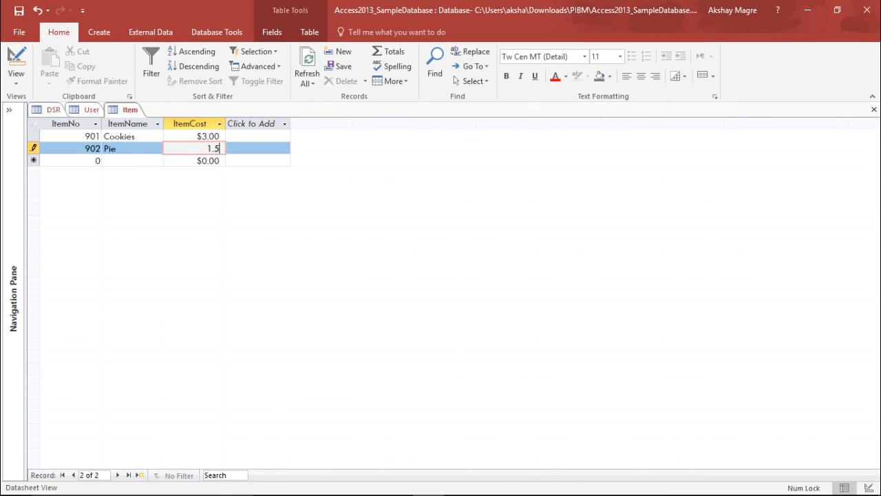
key("Tab")
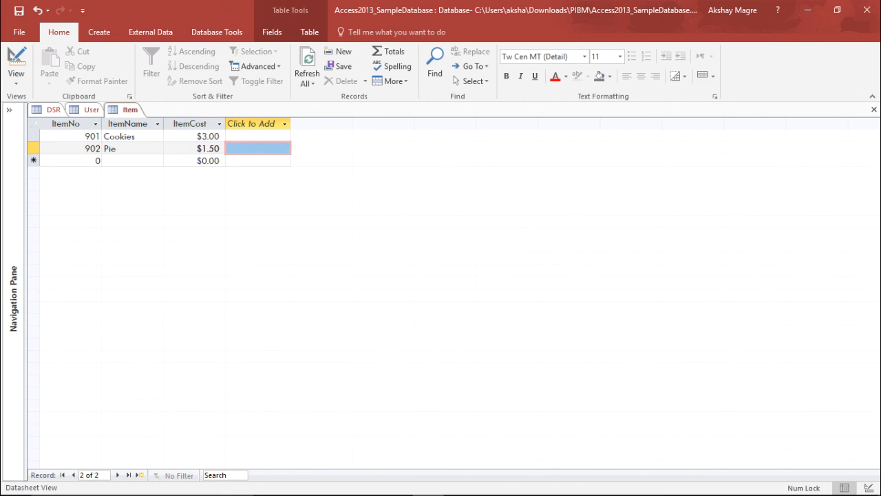
left_click(92, 109)
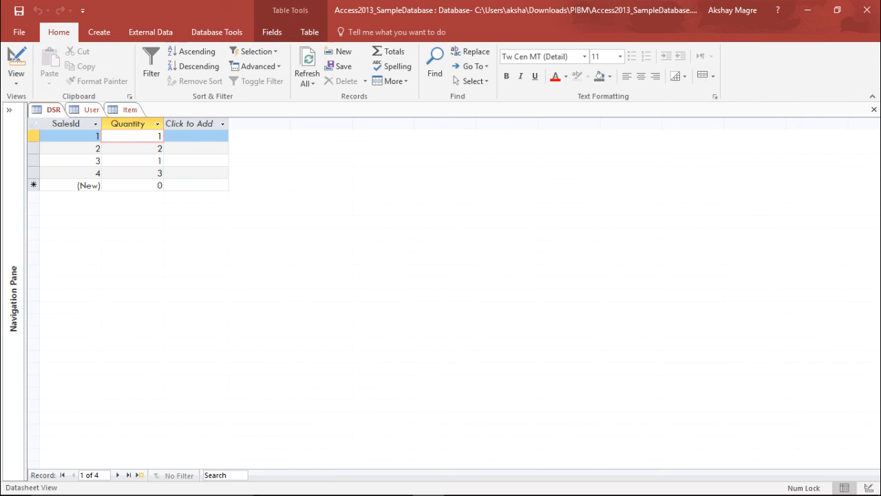
- Review User and DSR, retype Pie's cost as 1.50, then recheck User and Item
left_click(91, 110)
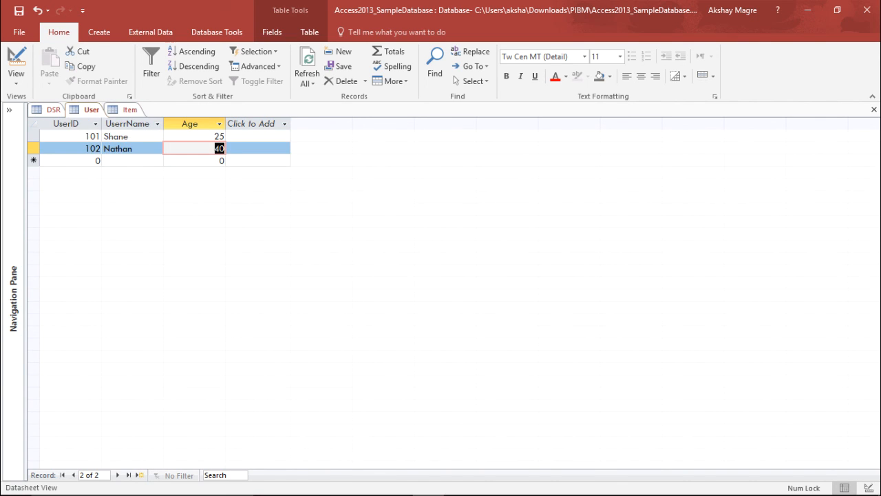
left_click(53, 109)
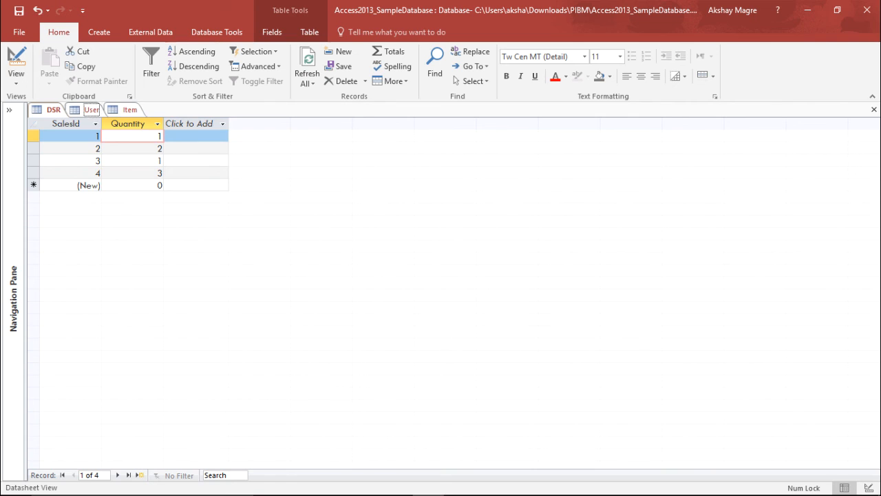
left_click(130, 109)
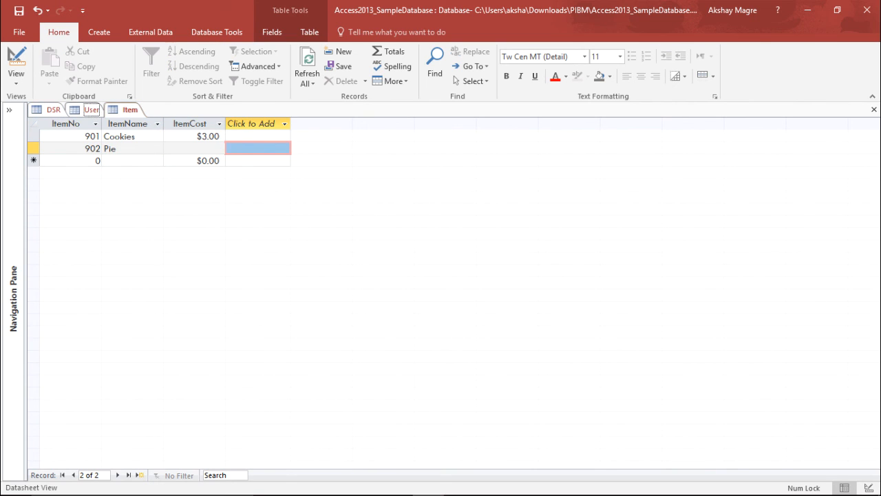
type("1.50")
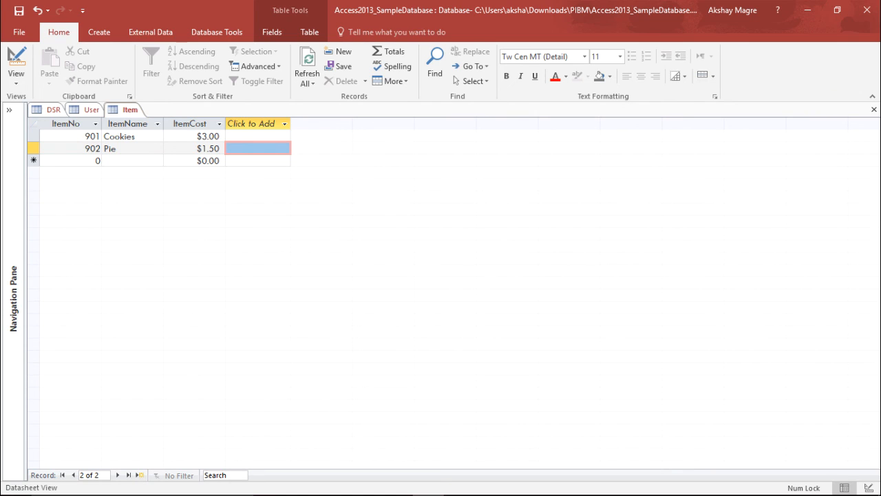
left_click(90, 110)
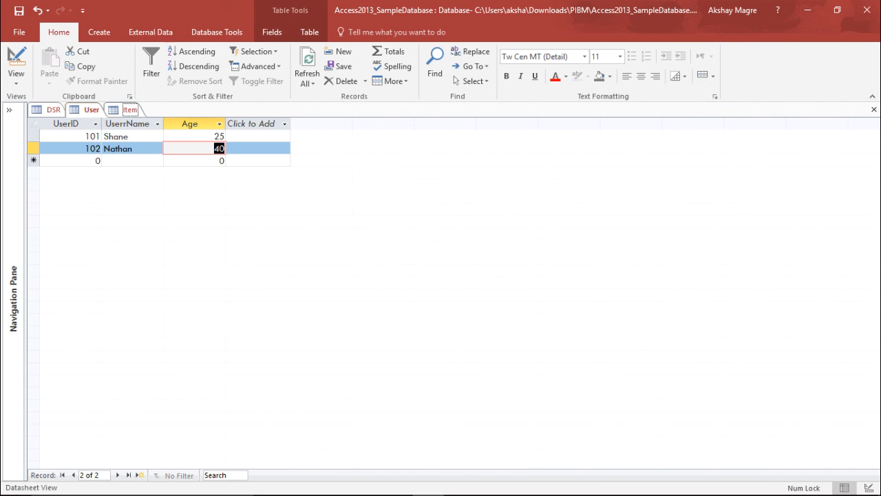
left_click(129, 109)
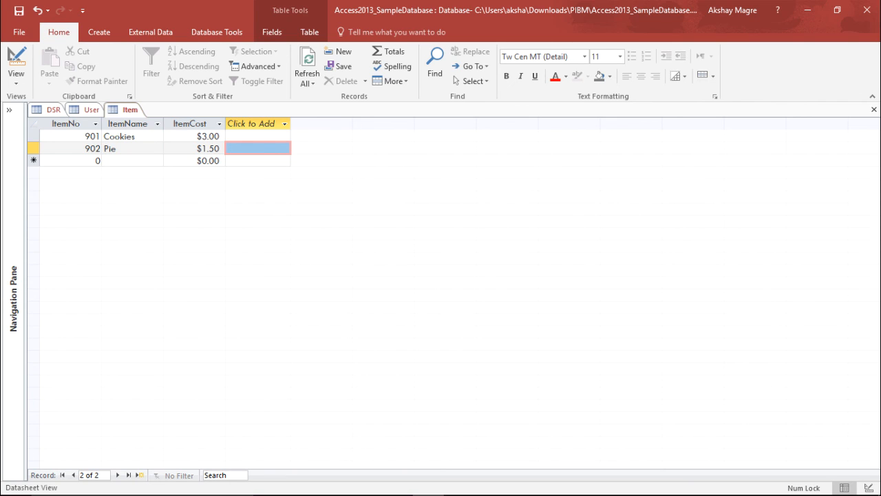